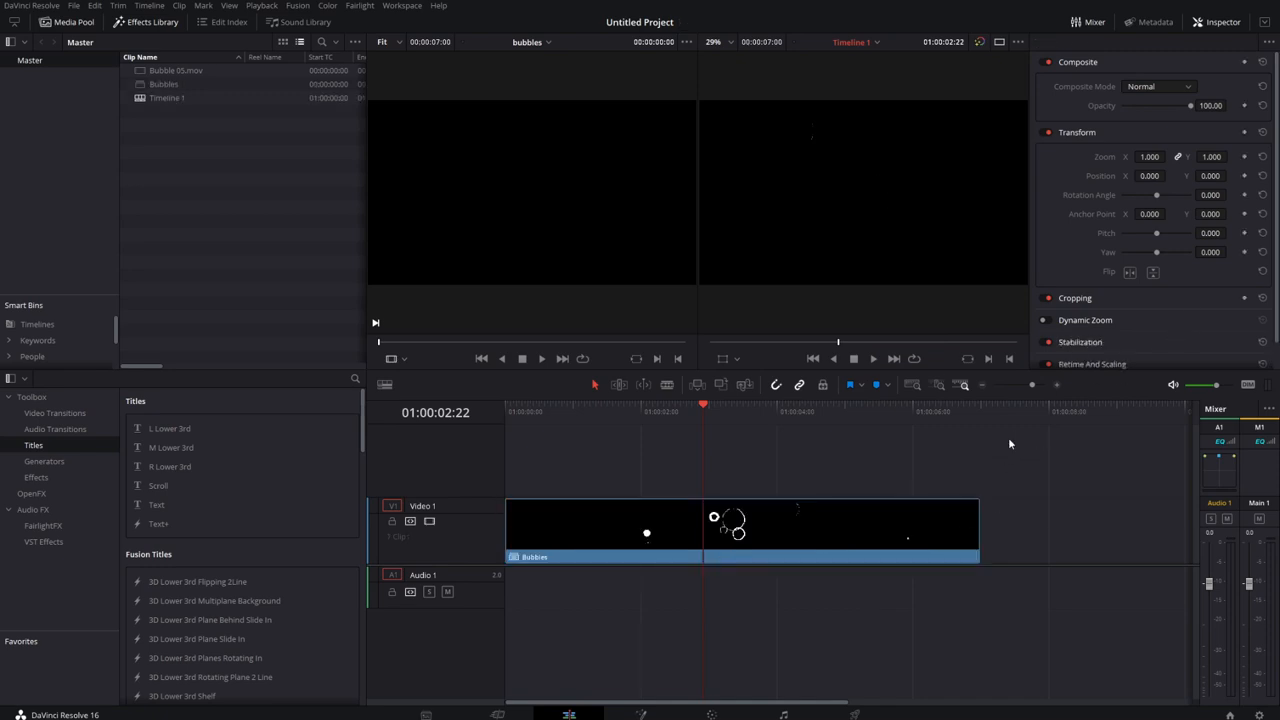
# Step: Import the bridge walking clip to Video 1 and move the Bubbles clip to Video 2
pyautogui.rightClick(740, 530)
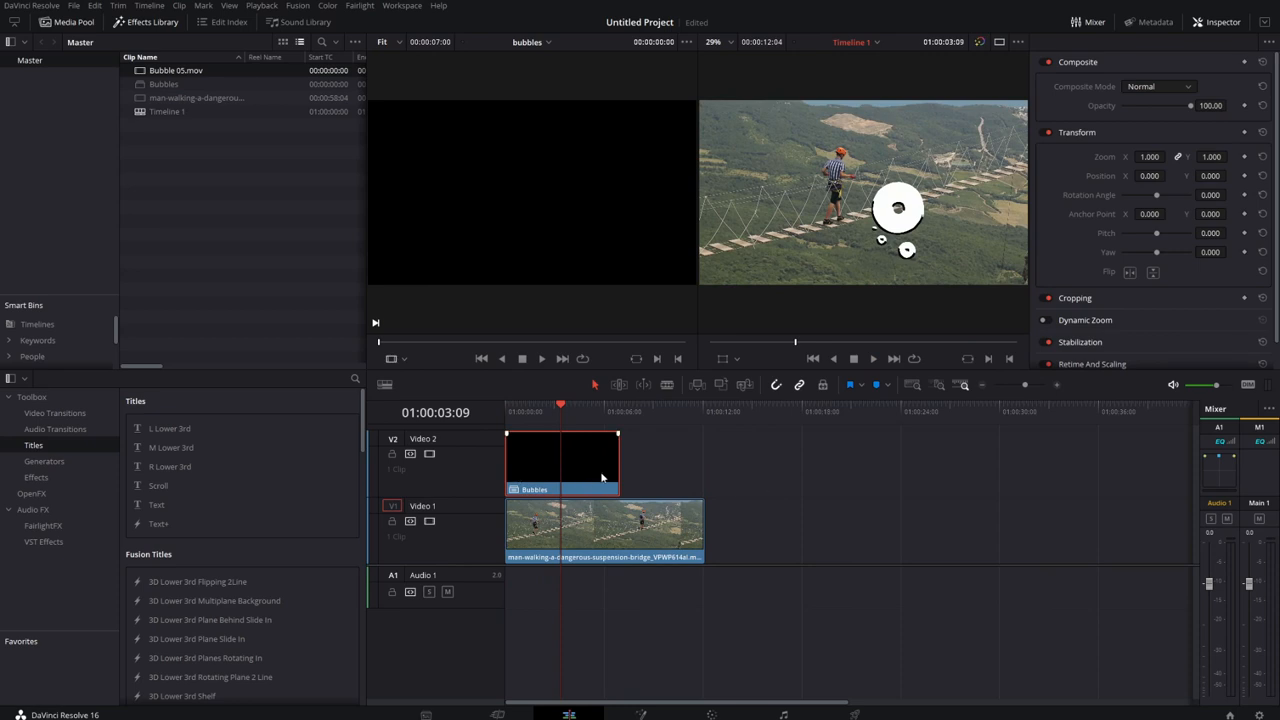
pyautogui.click(604, 530)
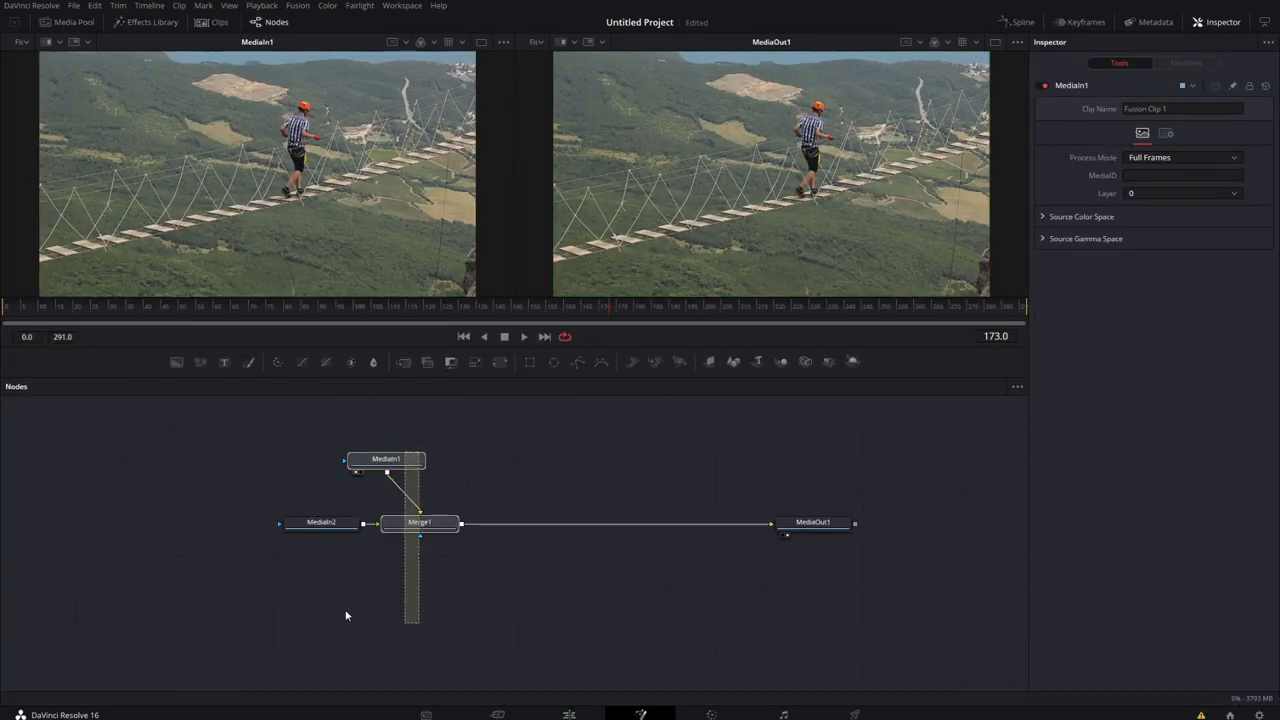
# Step: Reposition the bubbles and bridge input nodes around Merge1, then select Merge1
pyautogui.moveTo(386, 459); pyautogui.dragTo(234, 555)
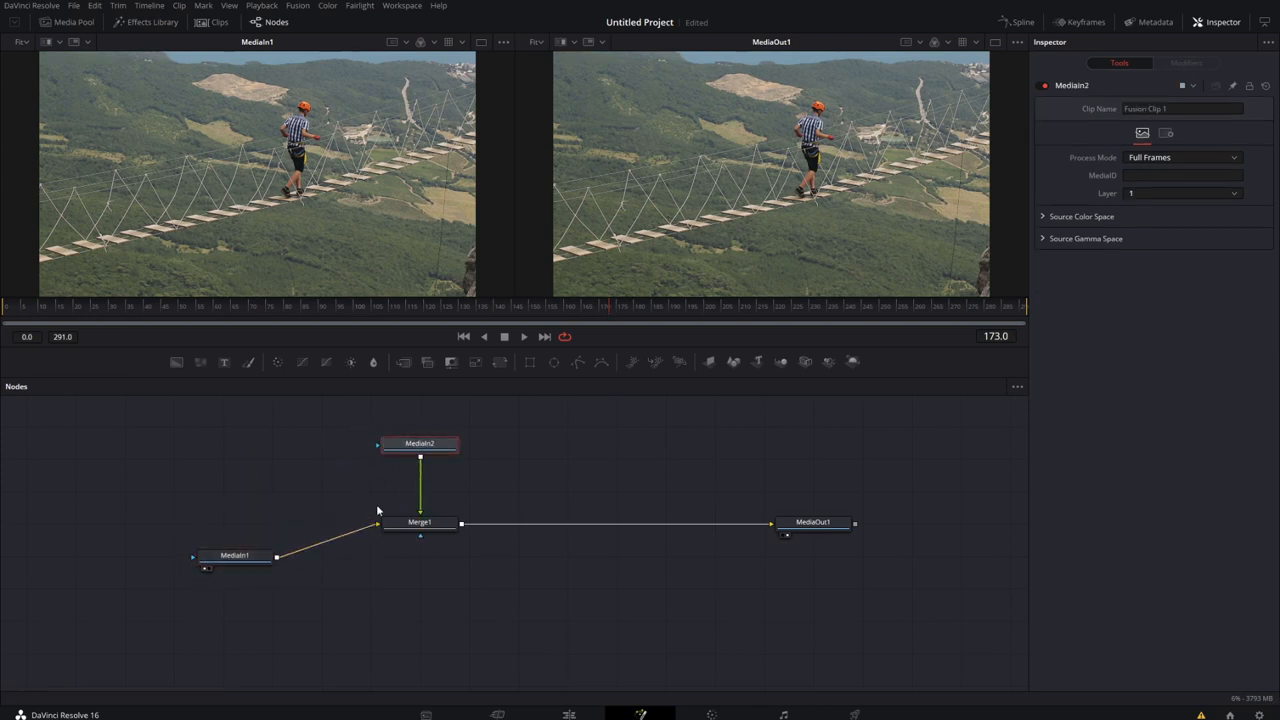
pyautogui.moveTo(235, 555); pyautogui.dragTo(291, 523)
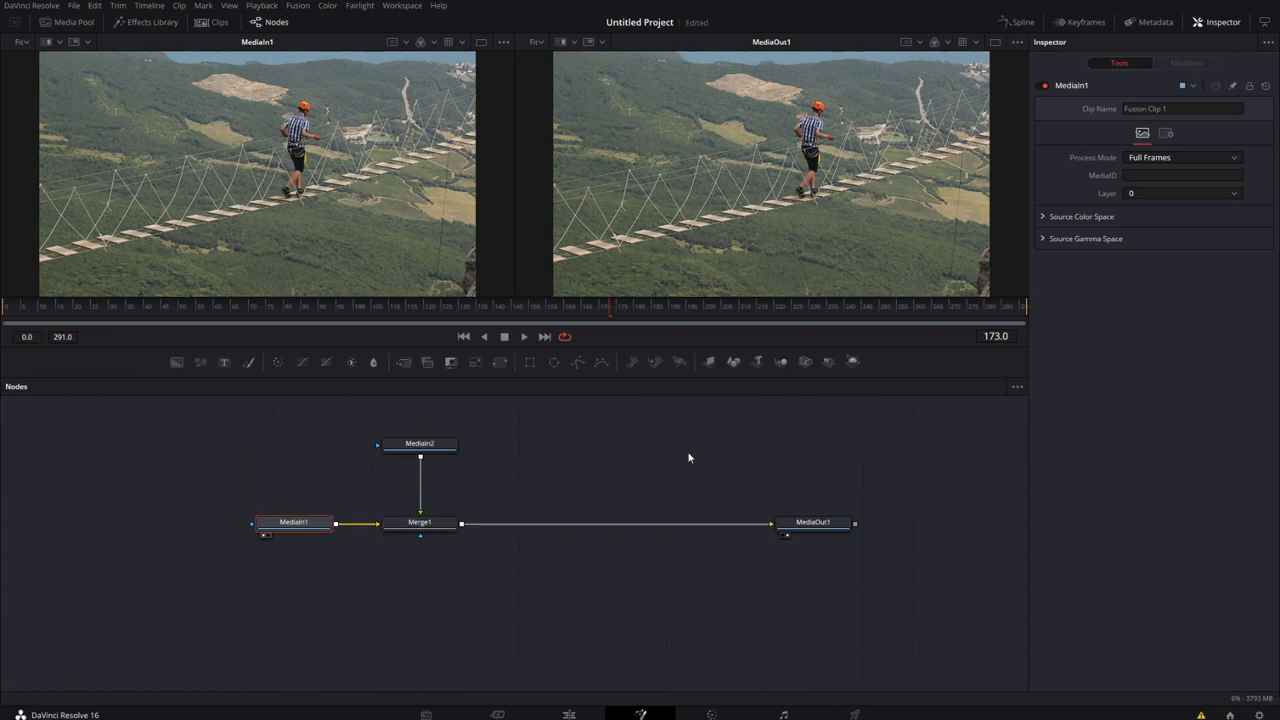
pyautogui.click(524, 336)
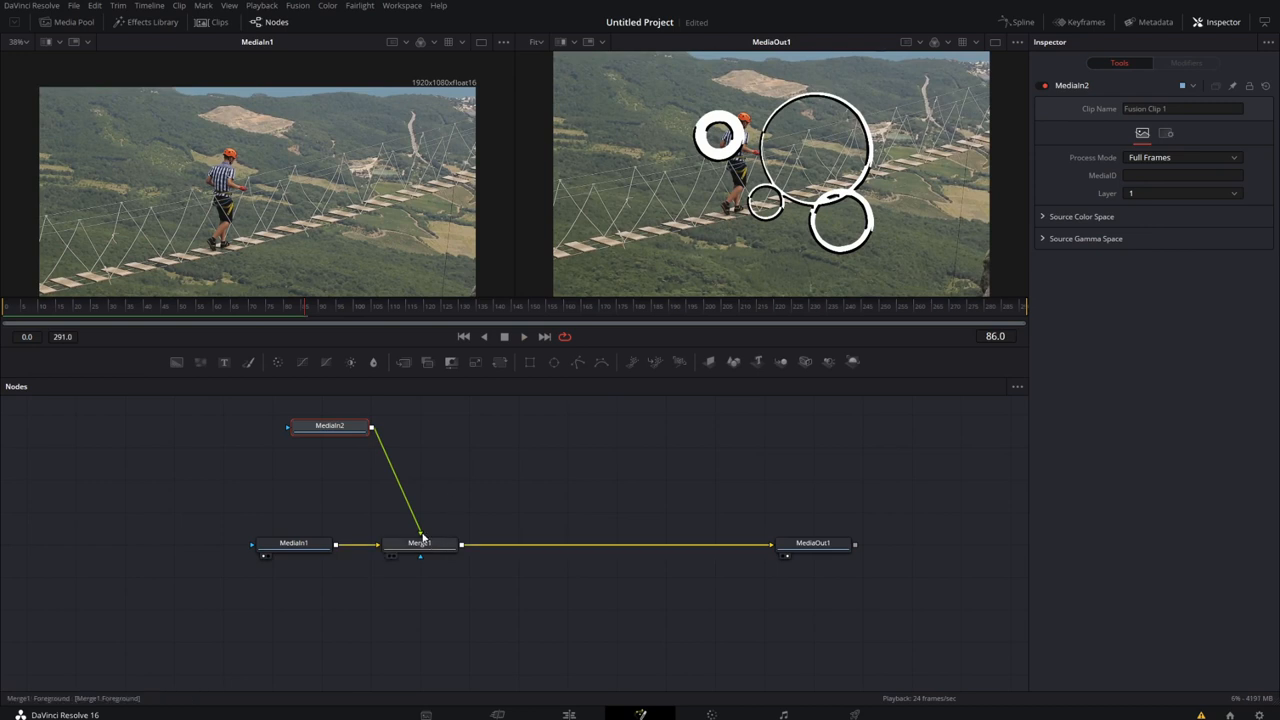
pyautogui.click(419, 542)
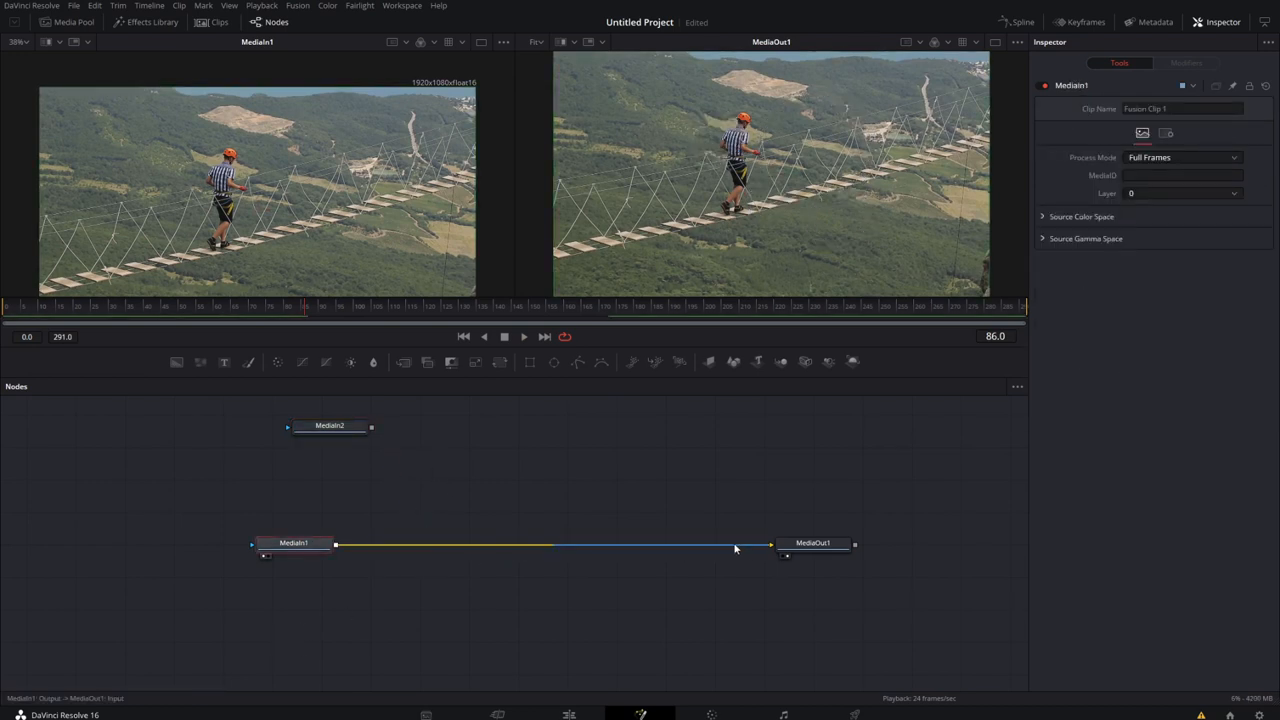
# Step: Disconnect the bridge footage node from the output and reposition it
pyautogui.moveTo(293, 542); pyautogui.dragTo(208, 490)
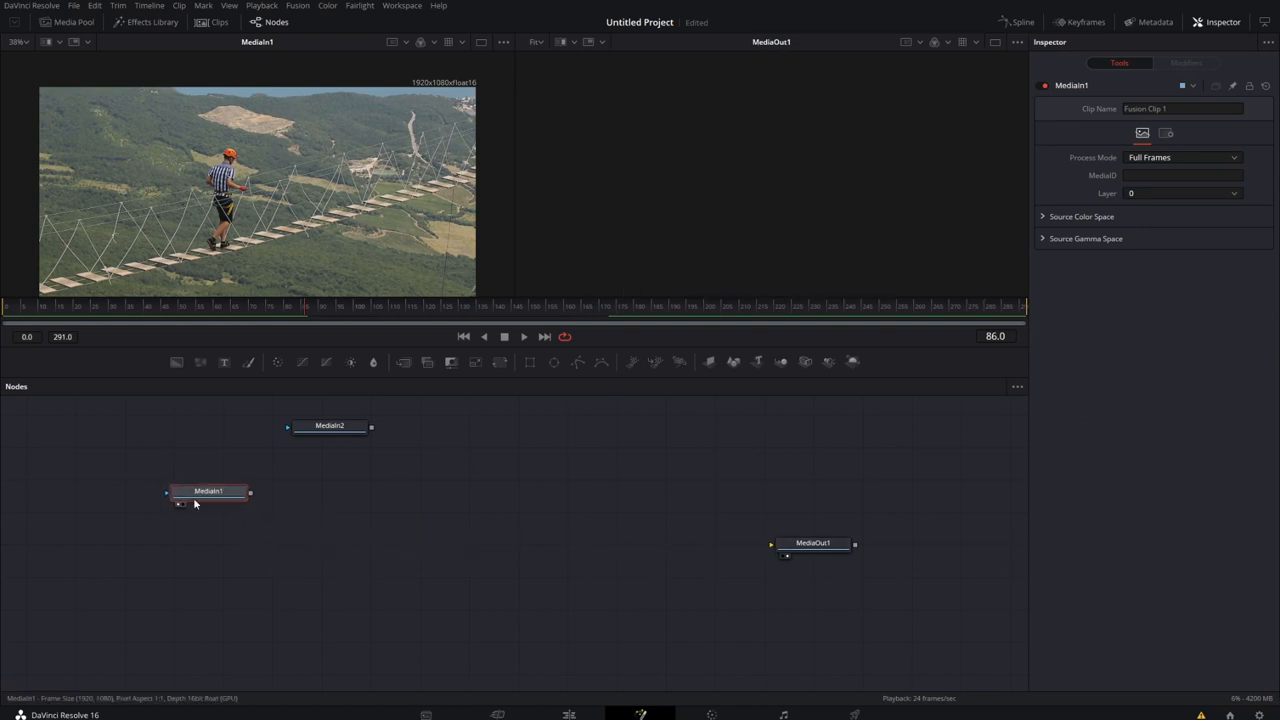
pyautogui.moveTo(208, 490); pyautogui.dragTo(260, 500)
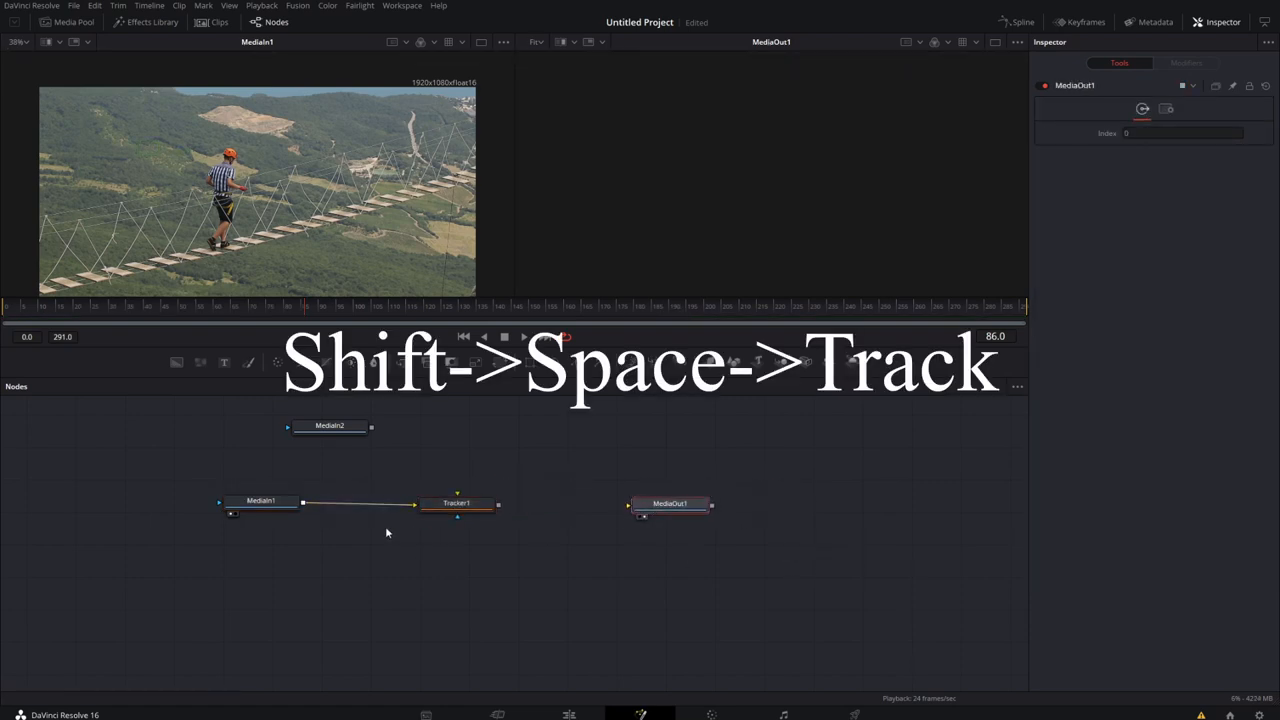
pyautogui.click(260, 500)
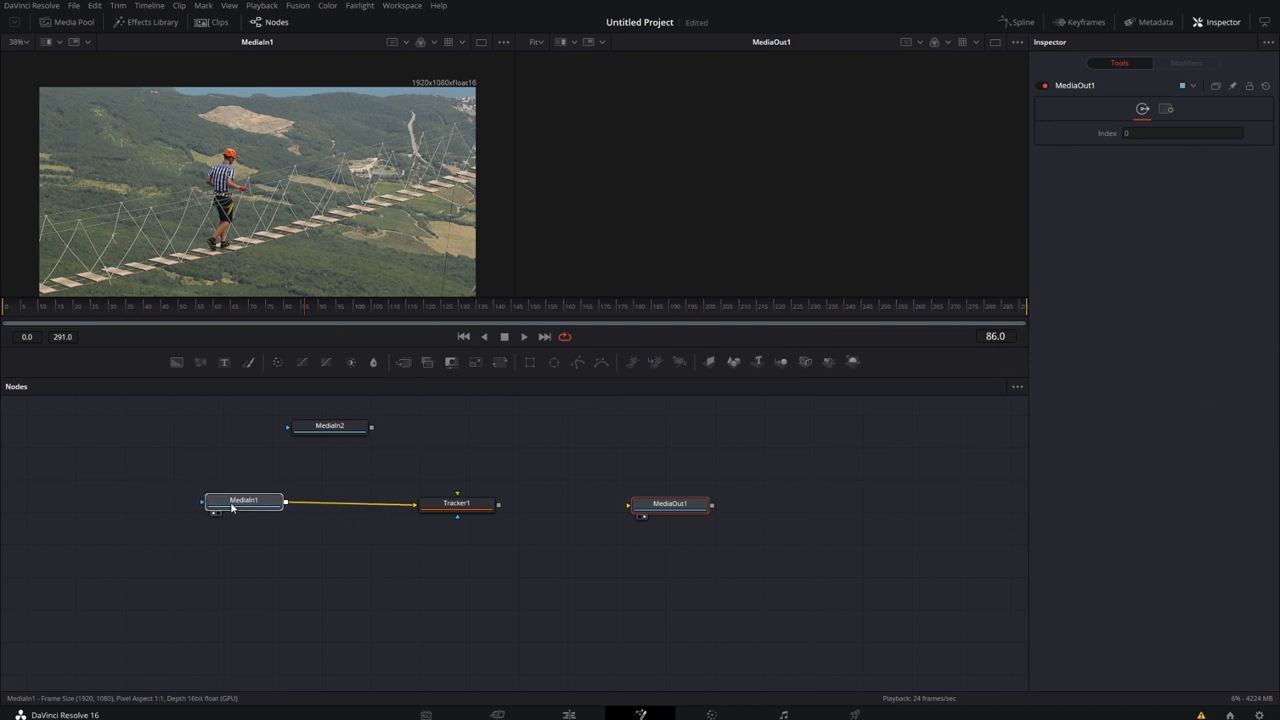
# Step: Connect bridge footage to Tracker1's input and the bubbles to its foreground
pyautogui.click(243, 499)
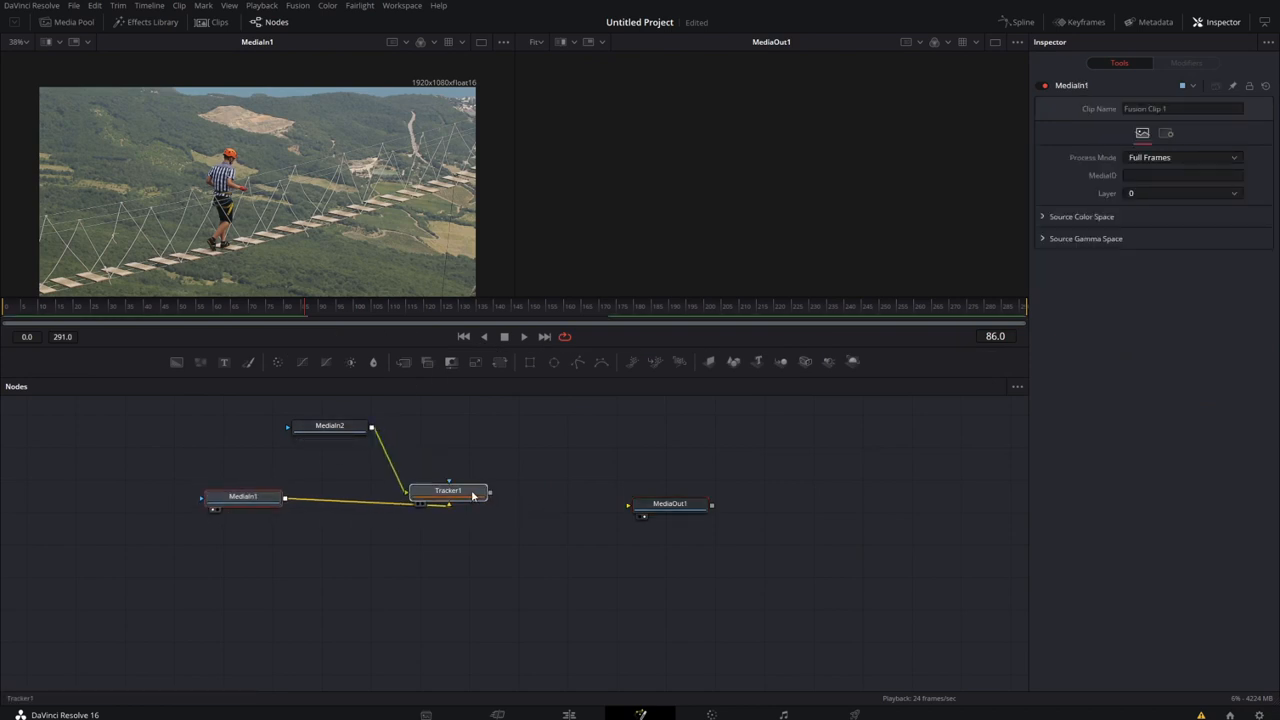
pyautogui.click(447, 490)
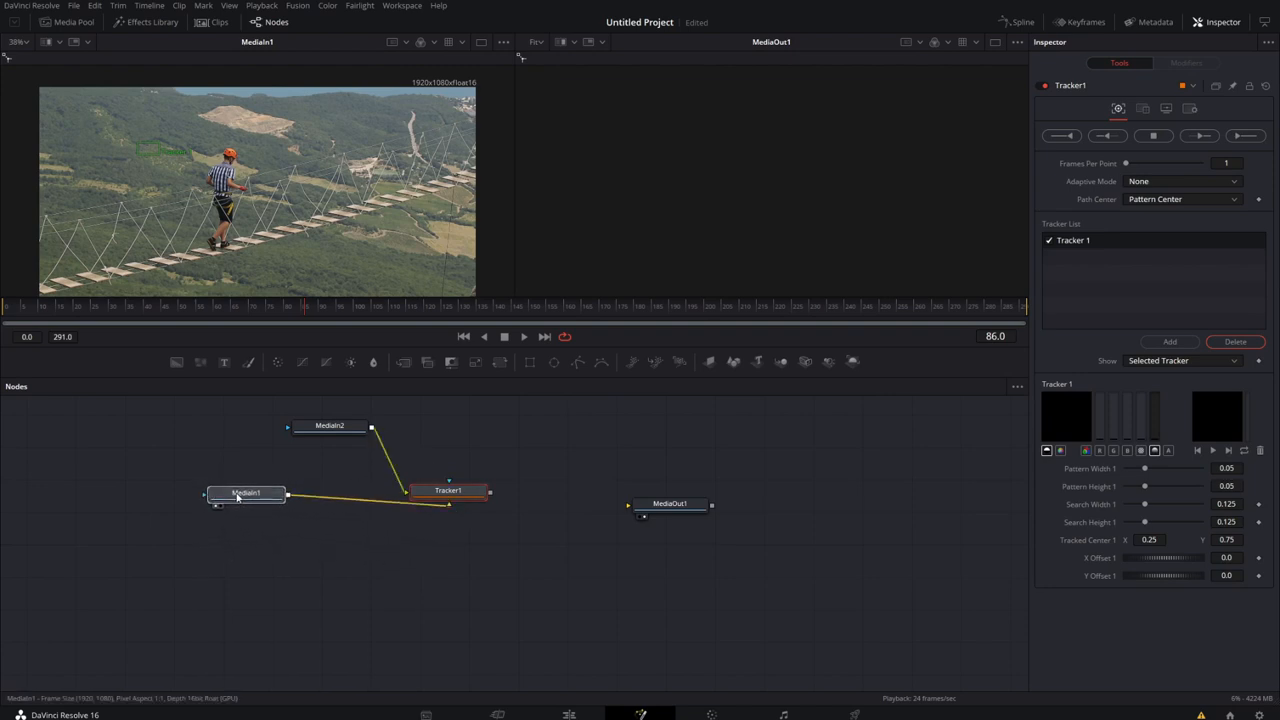
pyautogui.click(245, 503)
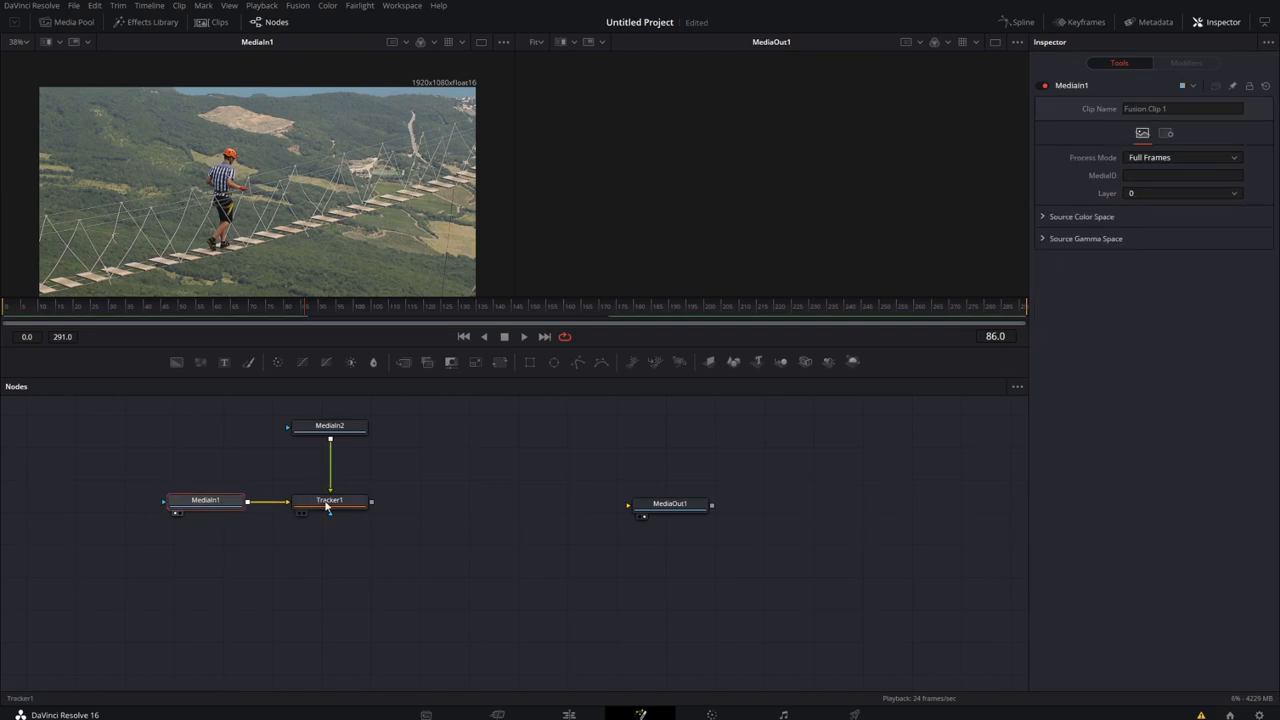
pyautogui.click(205, 500)
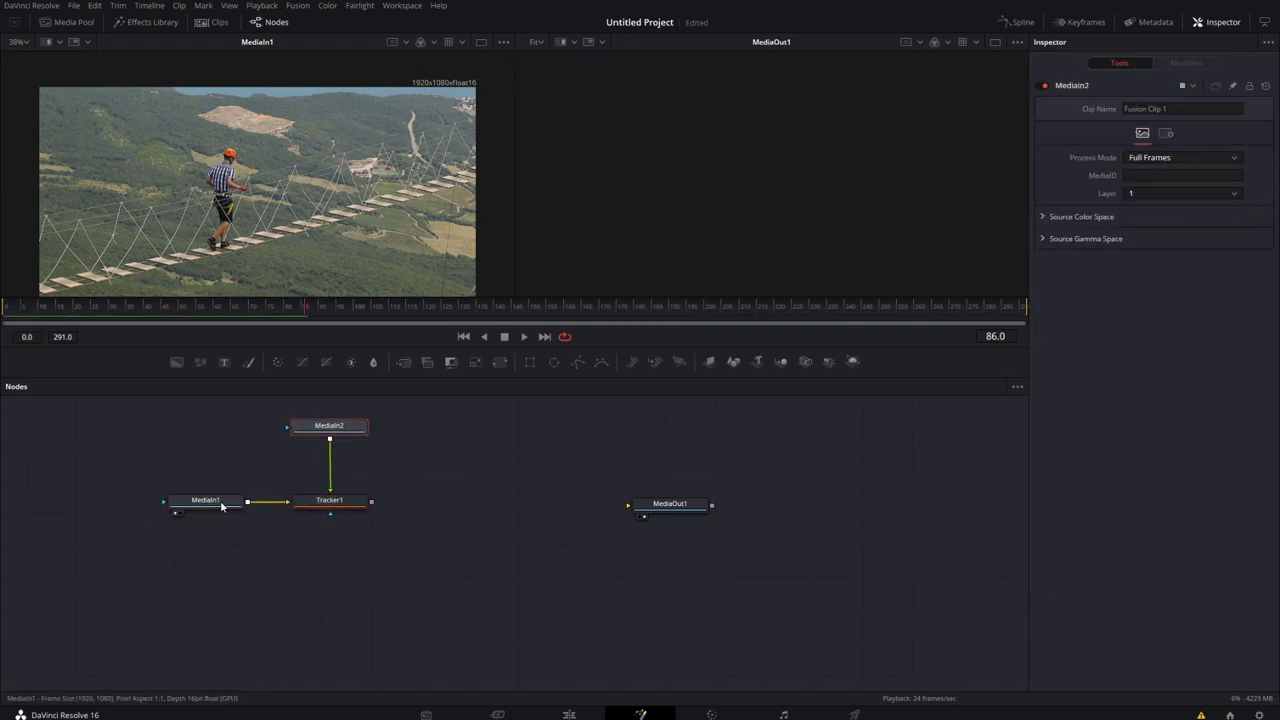
pyautogui.click(205, 500)
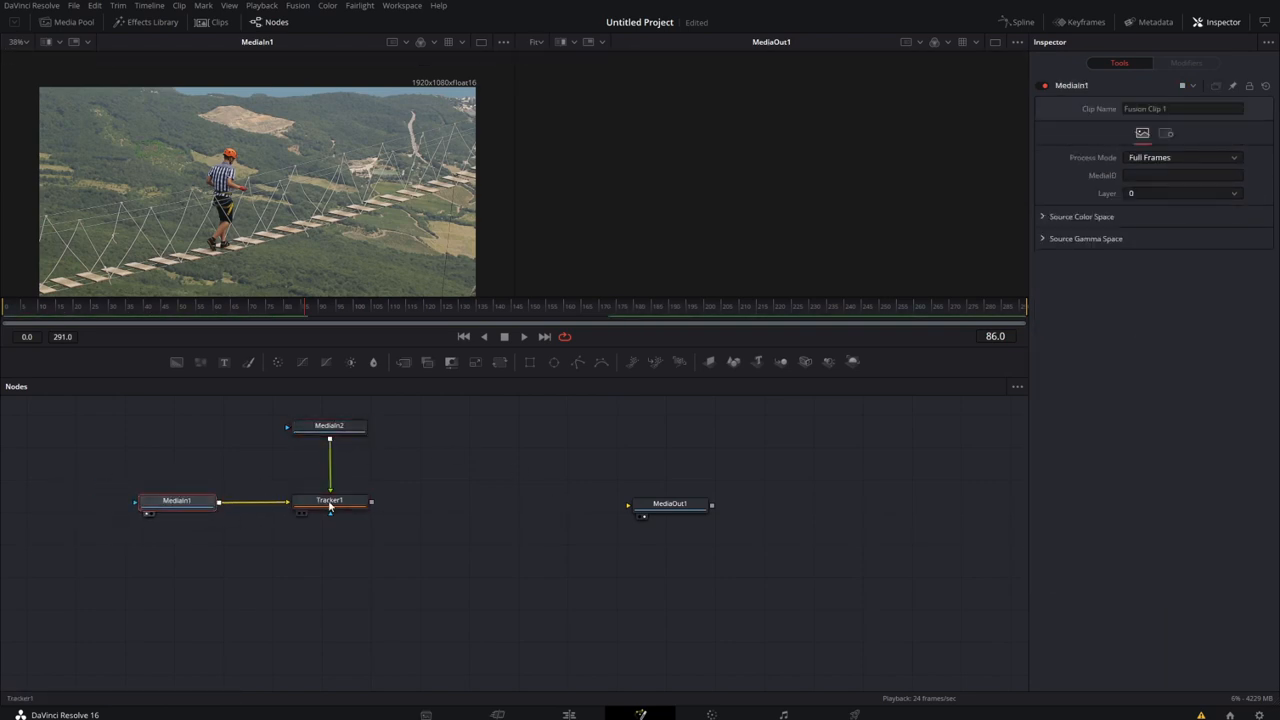
pyautogui.click(329, 500)
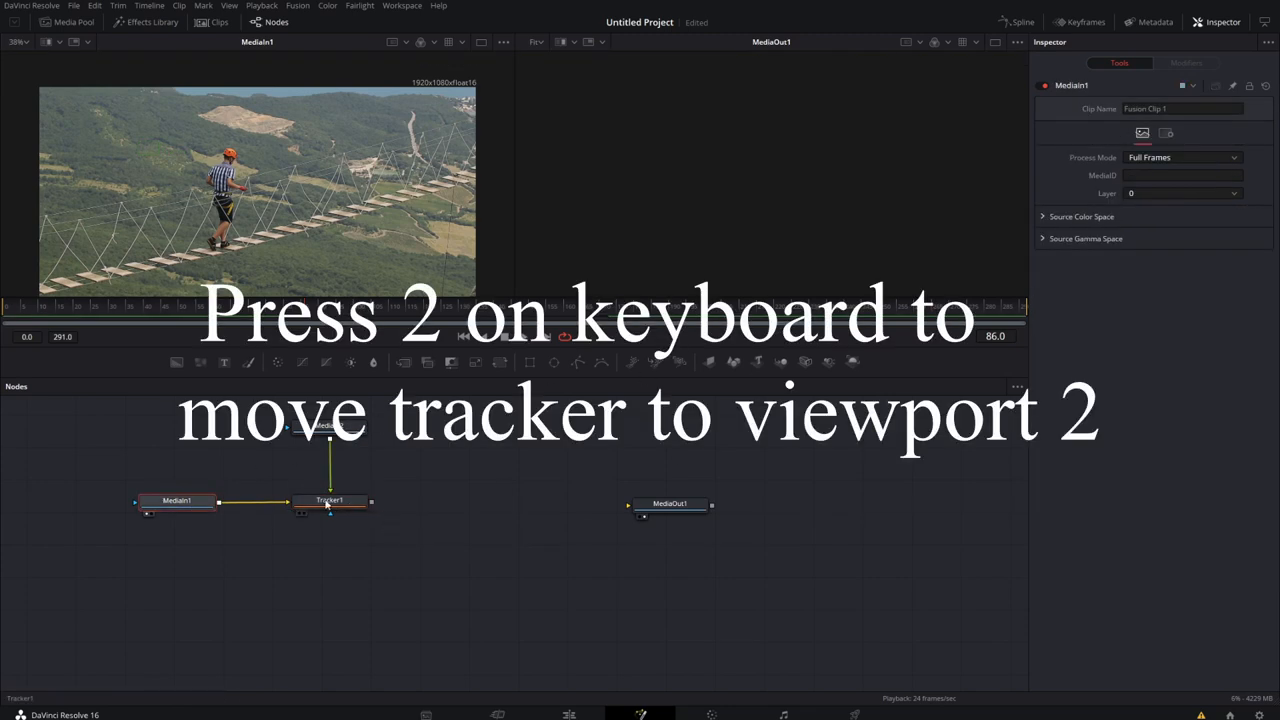
# Step: View Tracker1 in viewer 2 and track the orange helmet forward using the R channel
pyautogui.press('2')
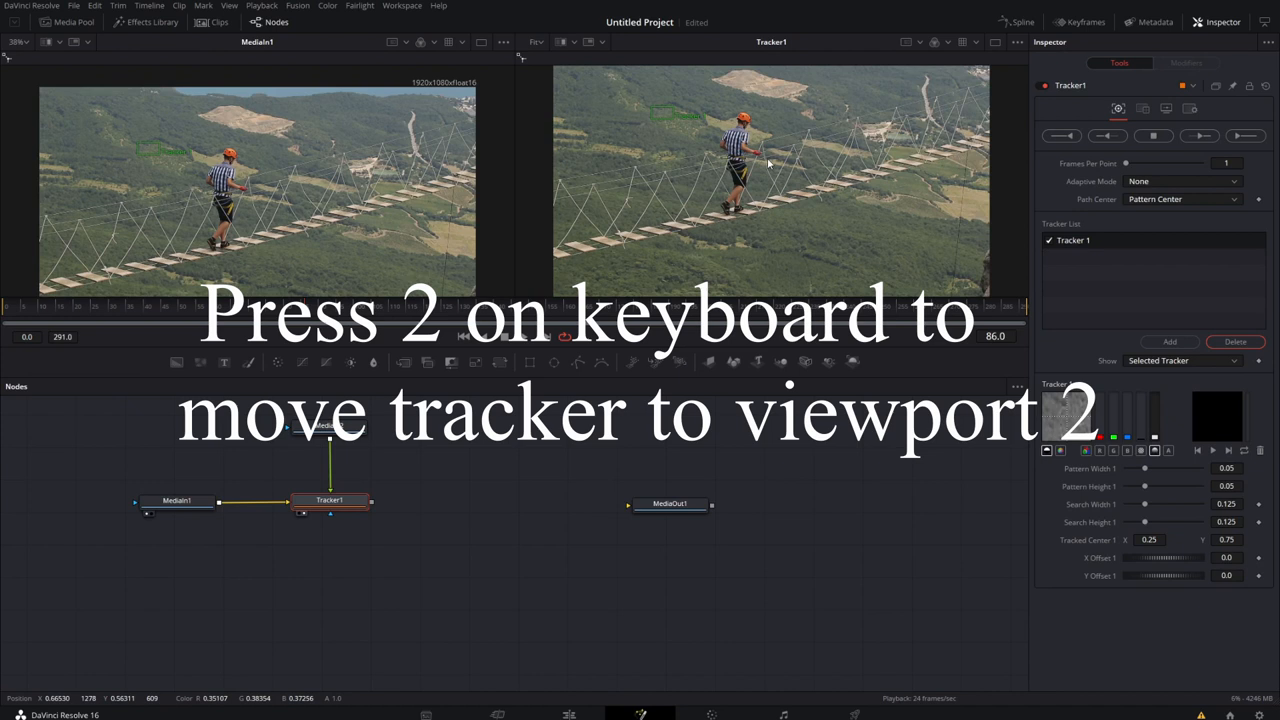
pyautogui.press('2')
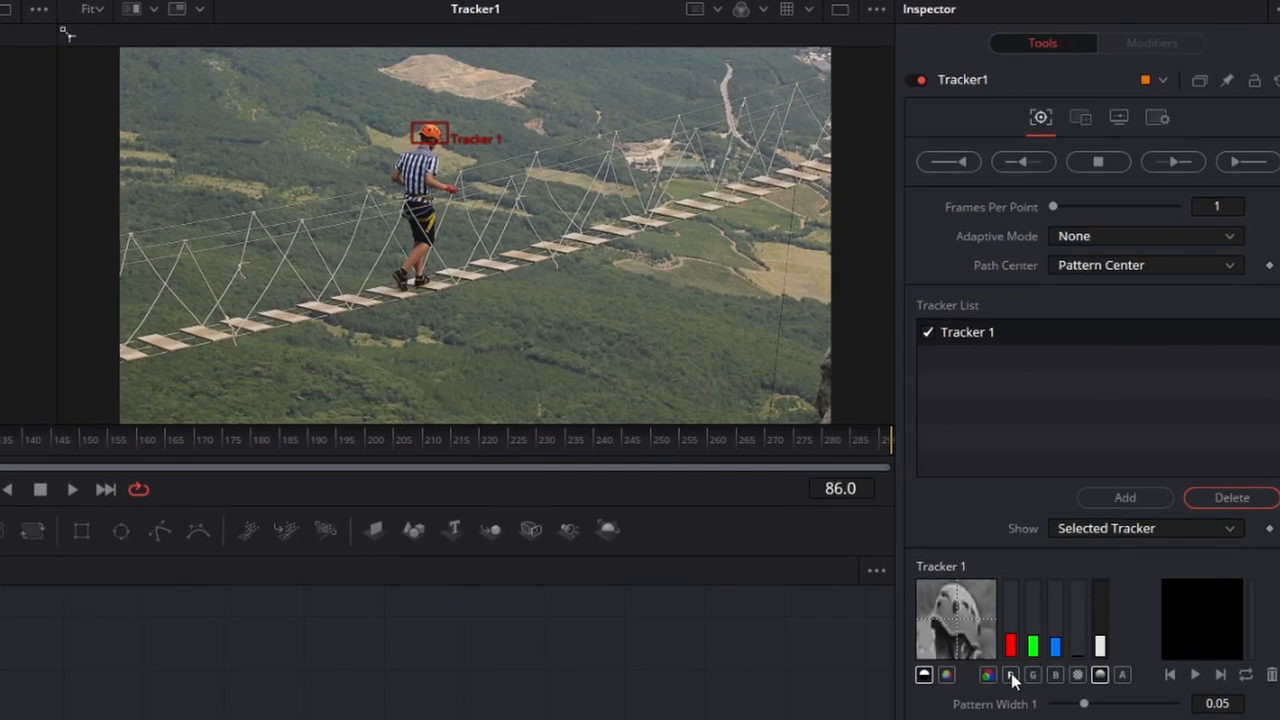
pyautogui.click(1032, 674)
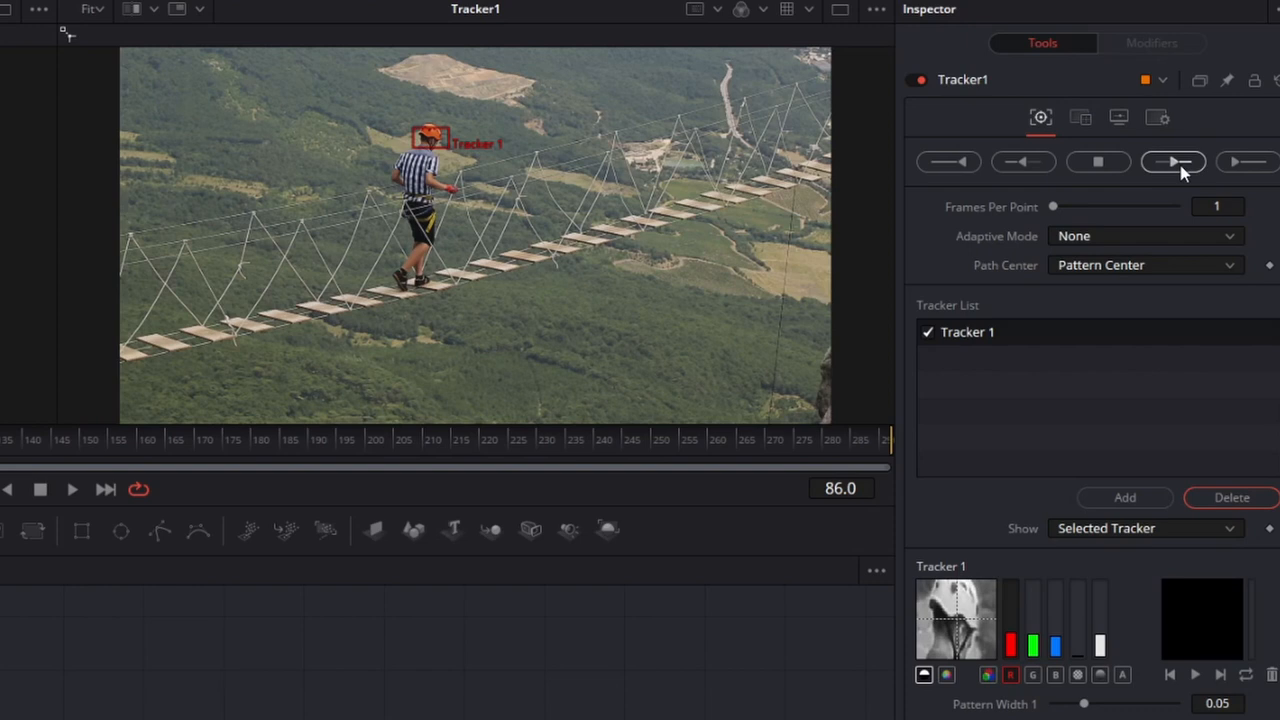
pyautogui.moveTo(73, 494)
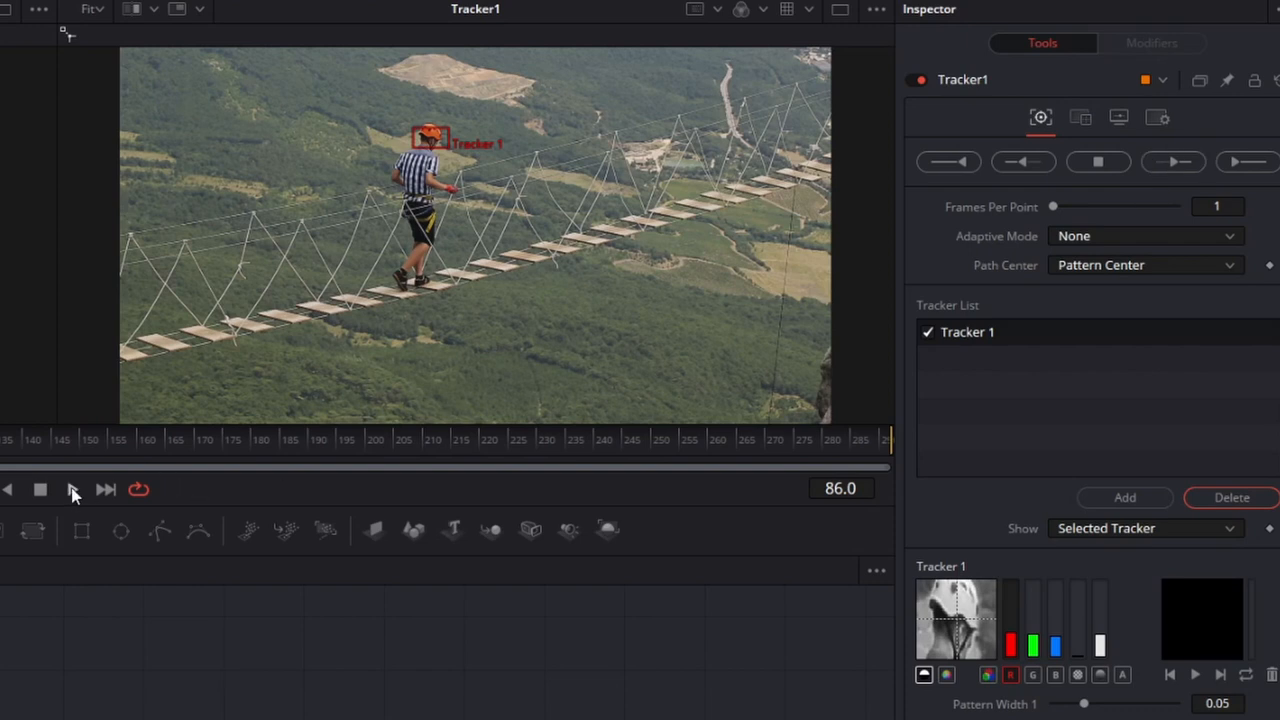
pyautogui.click(1172, 161)
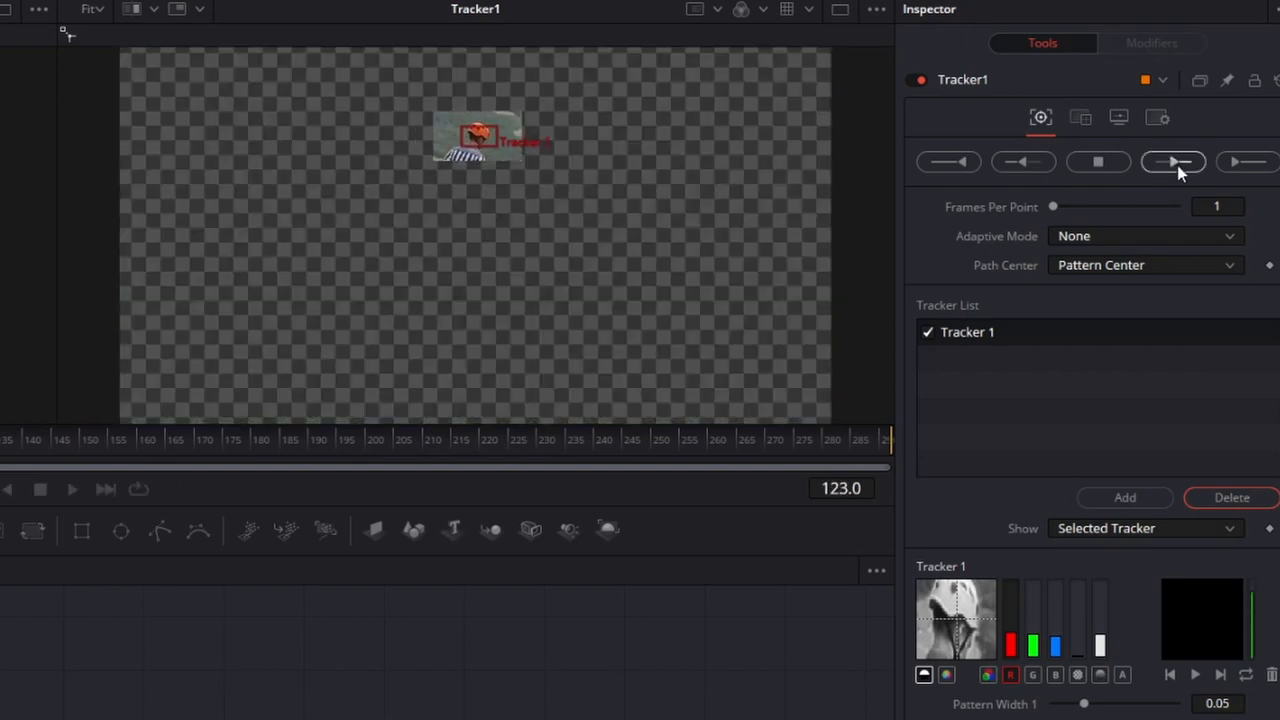
pyautogui.click(1173, 161)
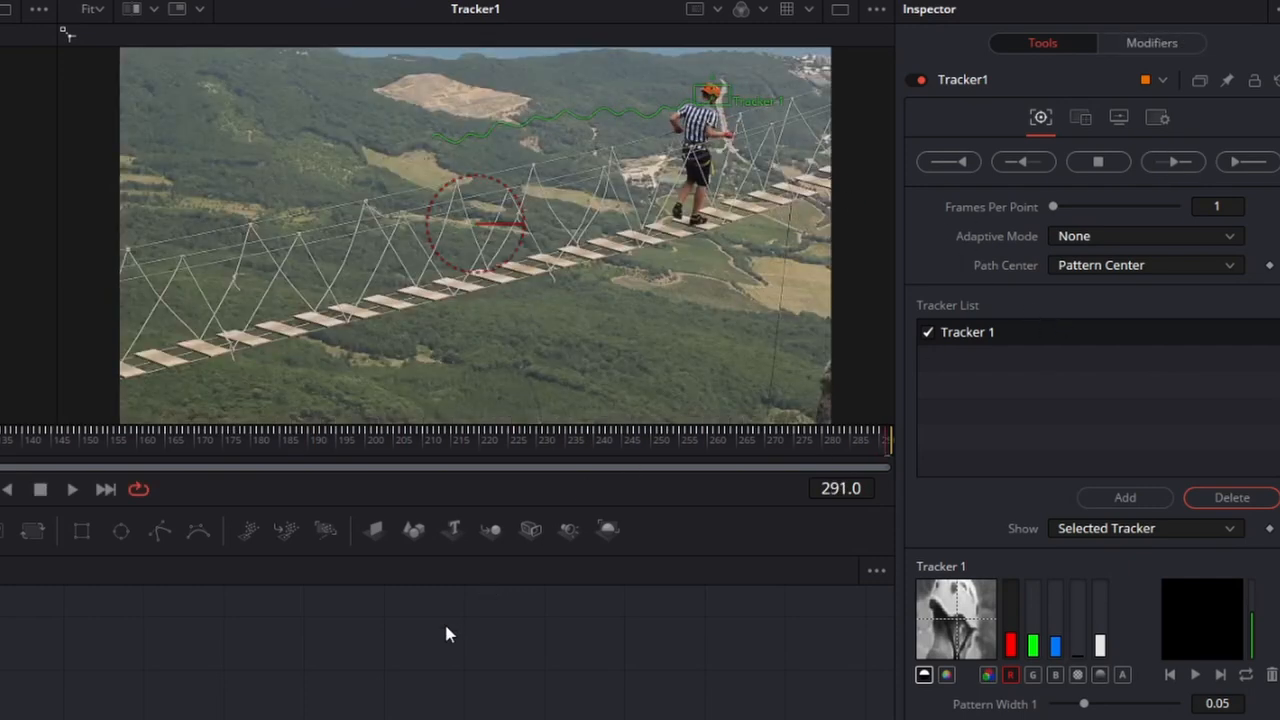
pyautogui.moveTo(788, 107)
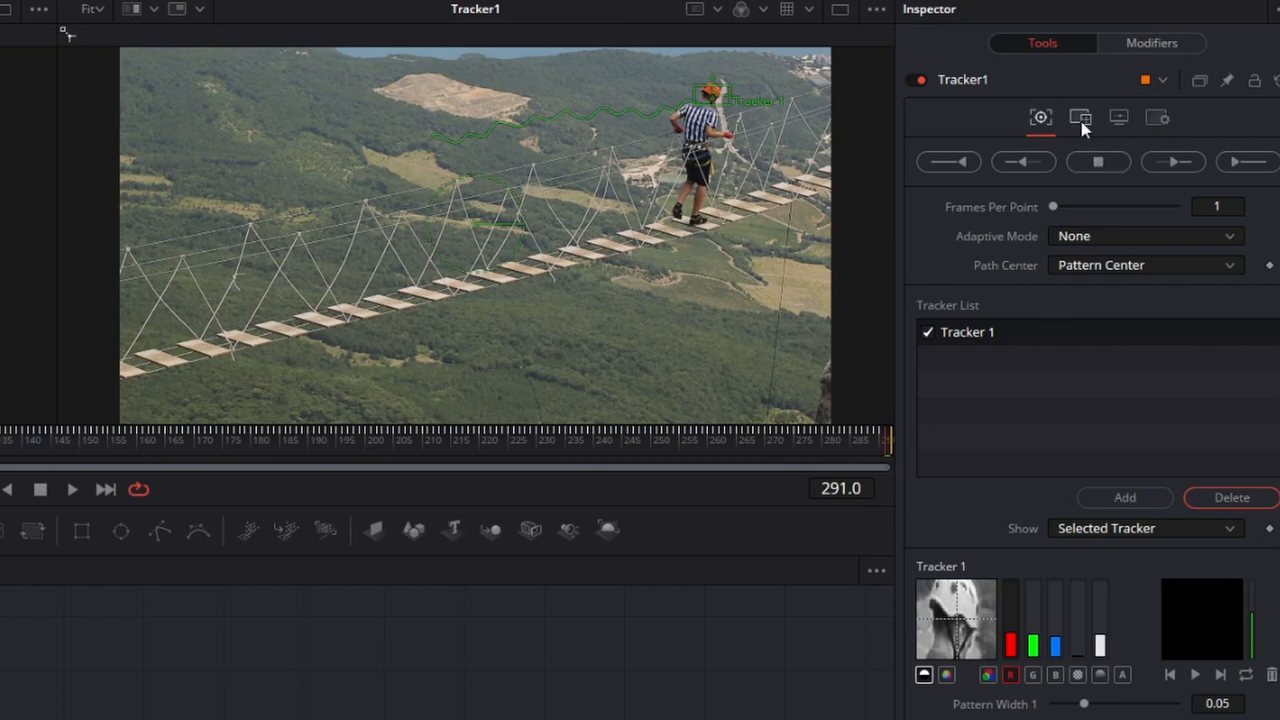
# Step: Set Tracker1's Operation to Match Move (FG over BG) and connect it to MediaOut1
pyautogui.click(1080, 117)
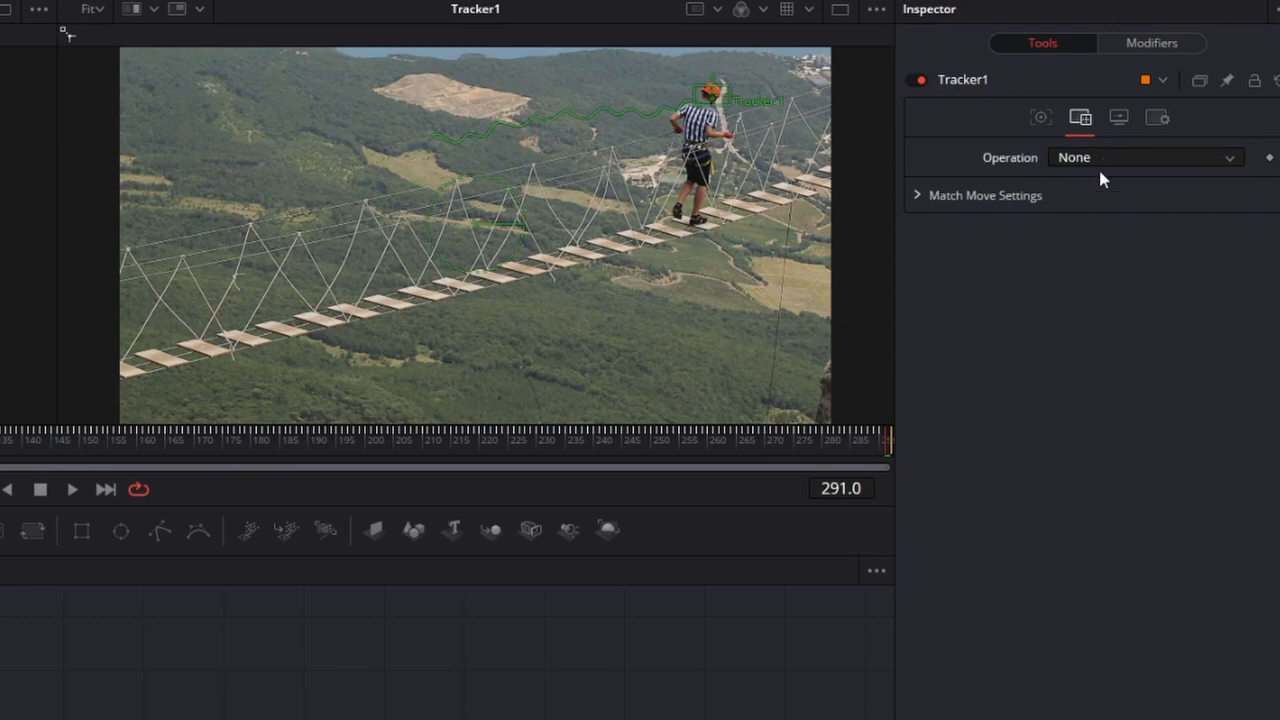
pyautogui.click(1145, 157)
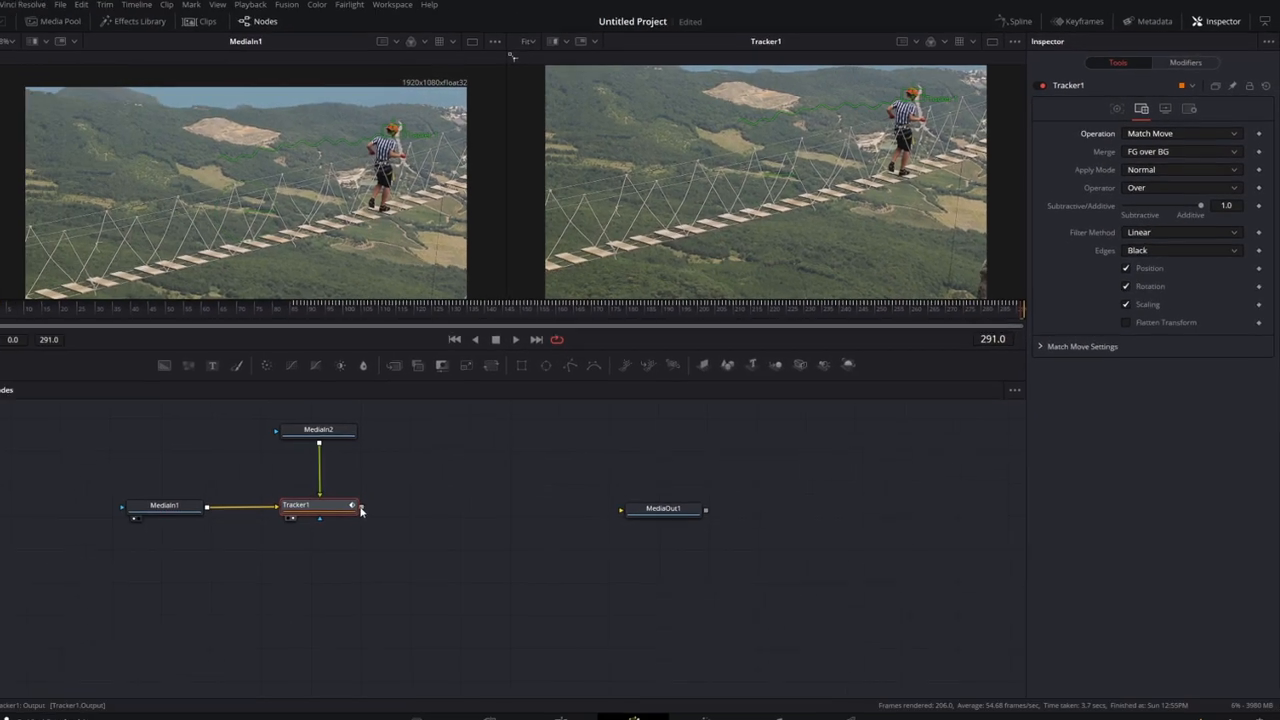
pyautogui.moveTo(318, 429); pyautogui.dragTo(206, 434)
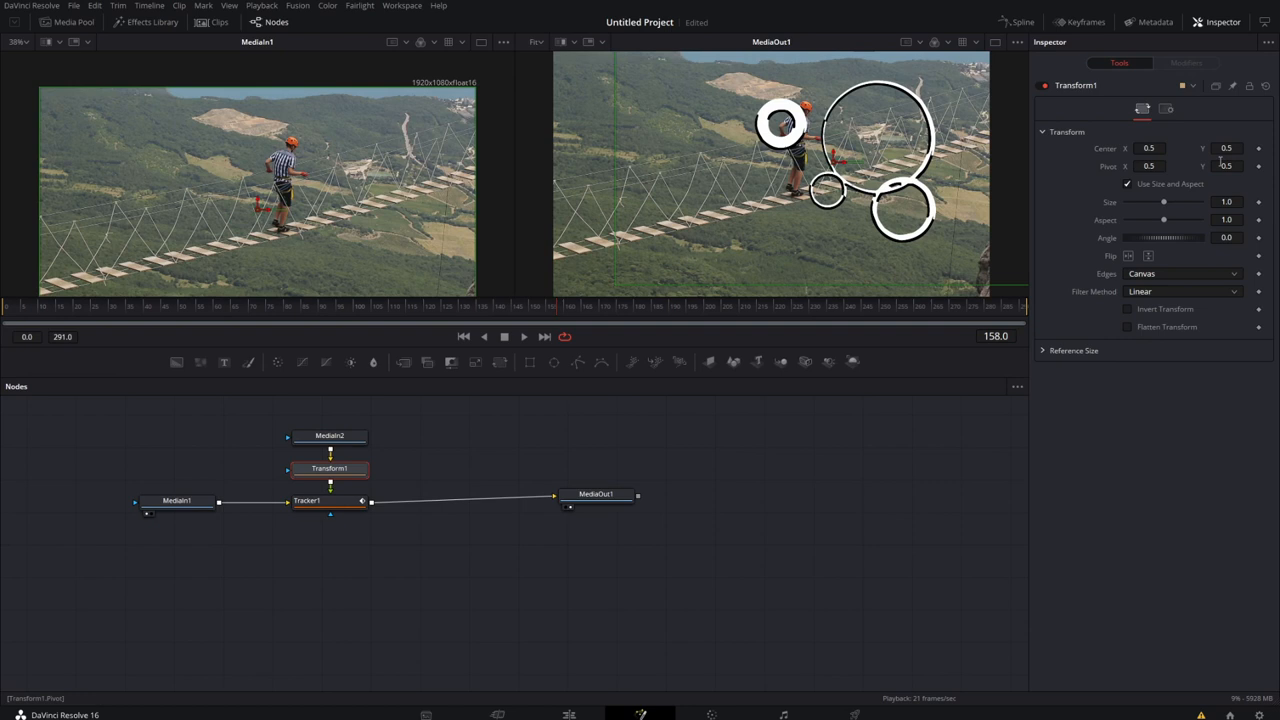
# Step: Set Transform1 Size to 0.25, move Center to about 0.274, 0.722, and play
pyautogui.moveTo(1163, 202); pyautogui.dragTo(1133, 202)
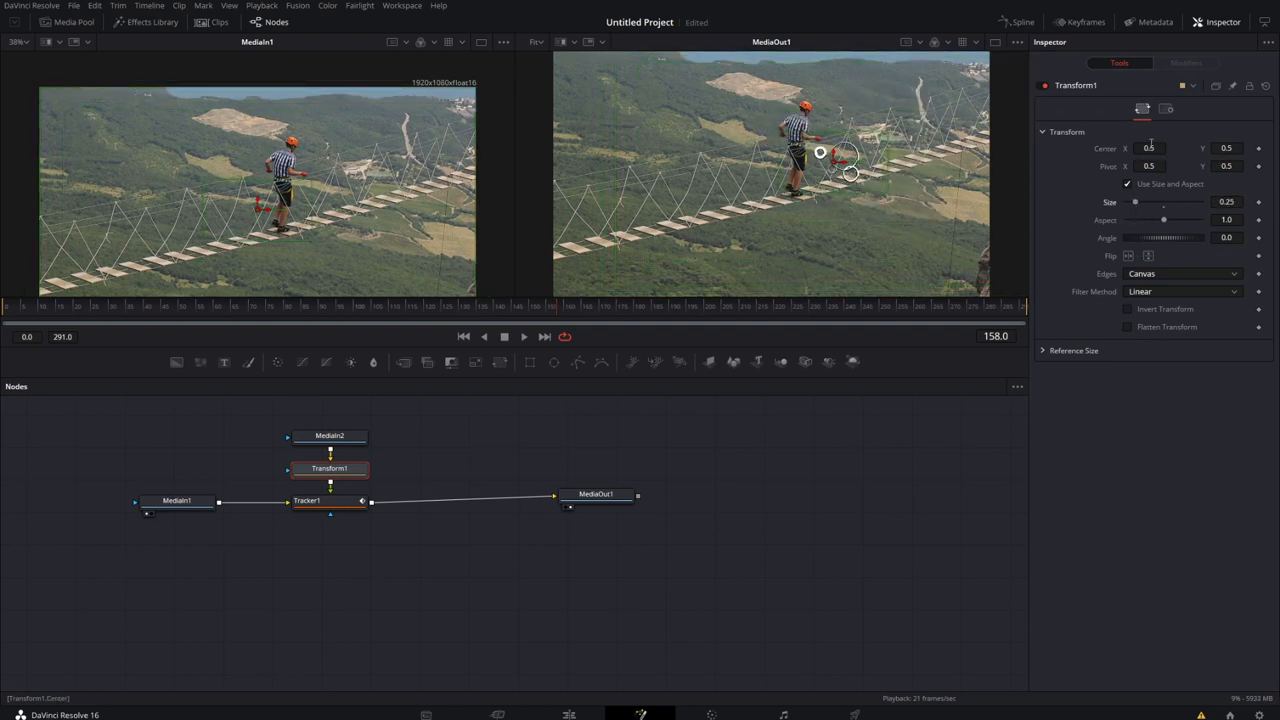
pyautogui.moveTo(820, 152); pyautogui.dragTo(710, 152)
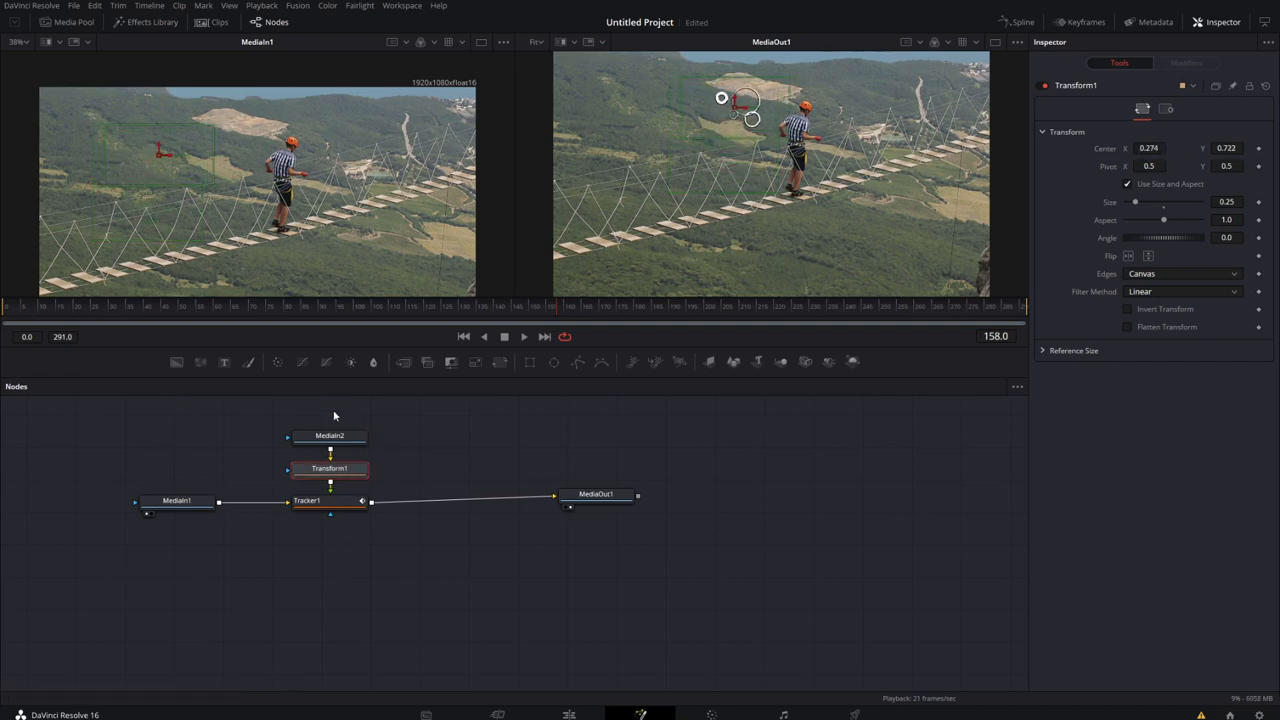
pyautogui.click(524, 336)
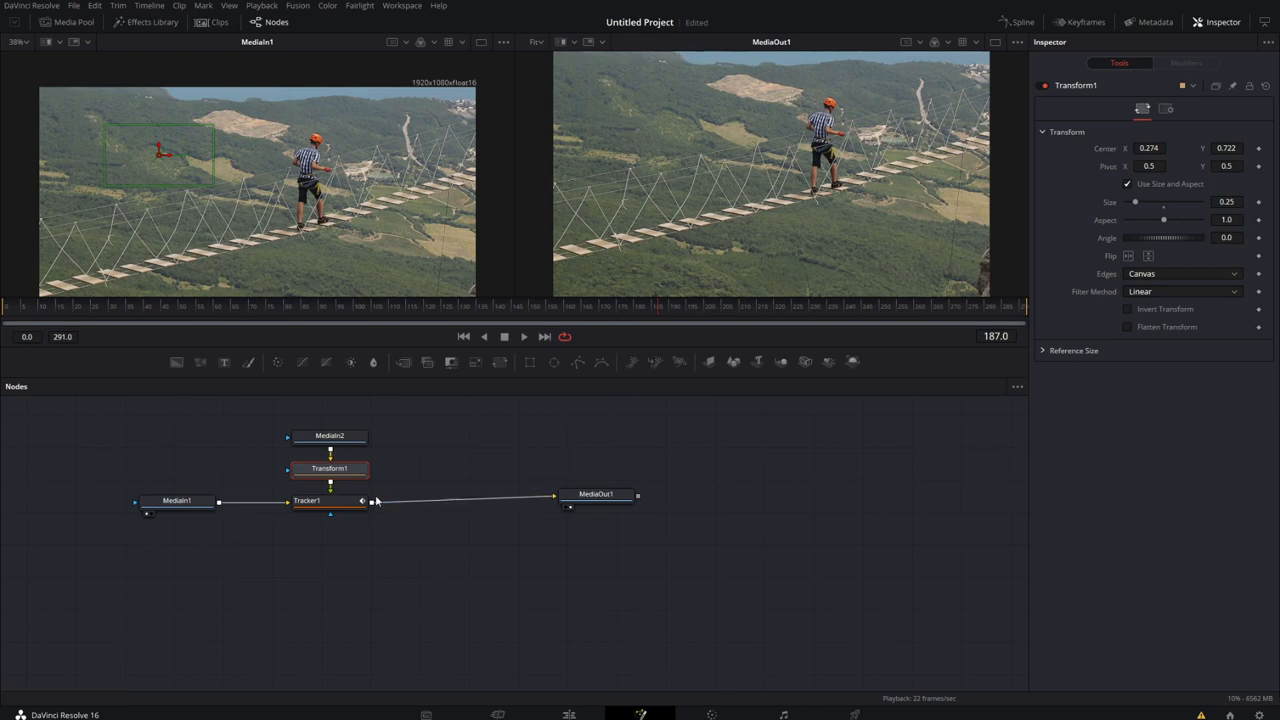
# Step: Play back the shot and select Tracker1 to review its track path
pyautogui.click(285, 435)
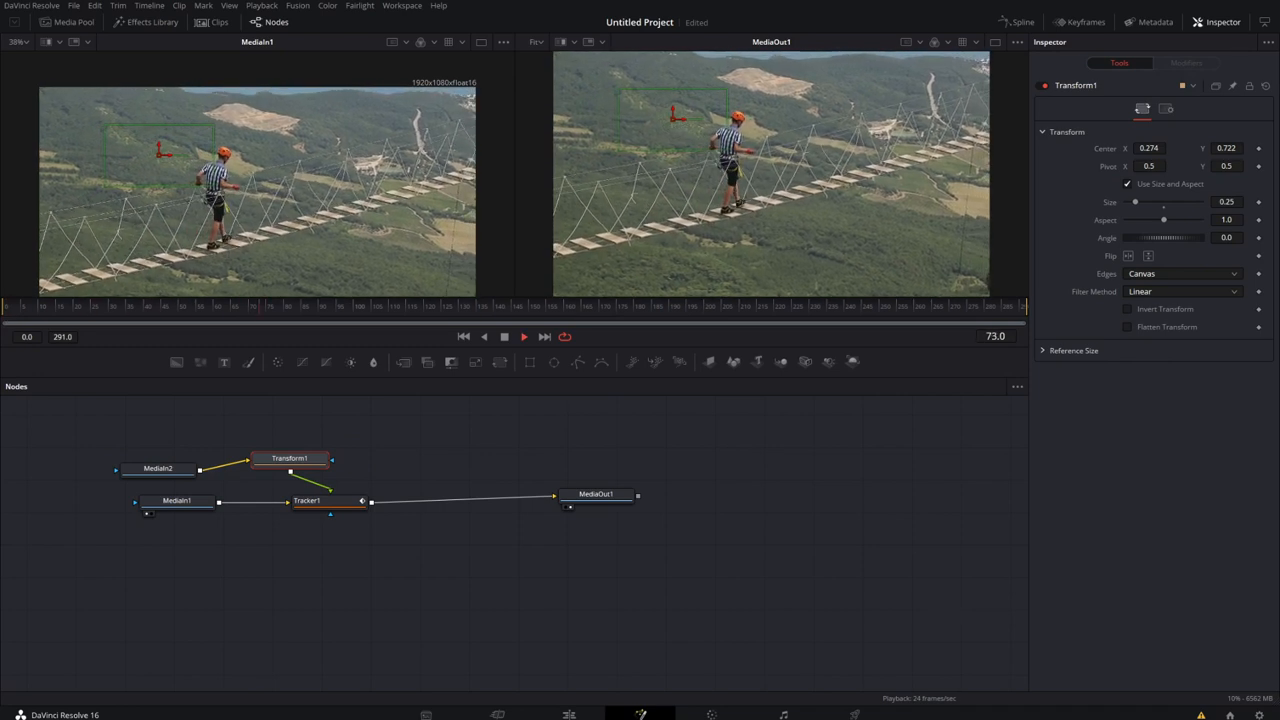
pyautogui.click(524, 336)
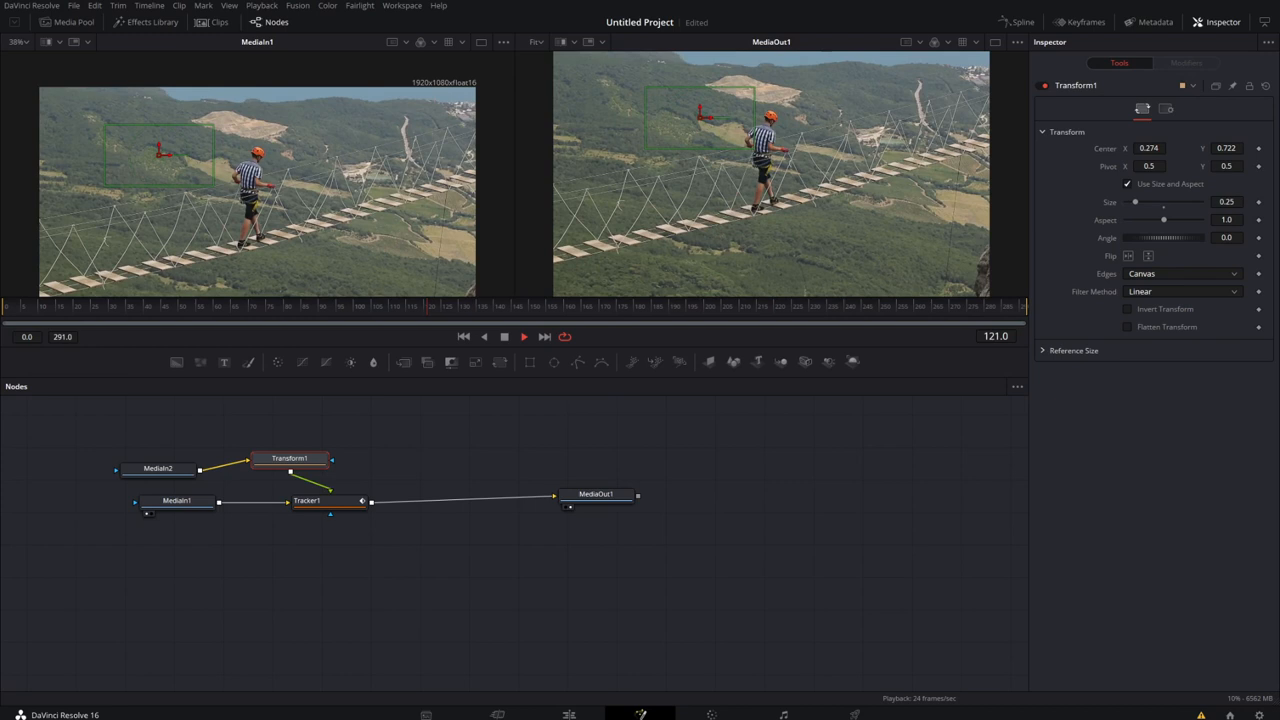
pyautogui.click(306, 500)
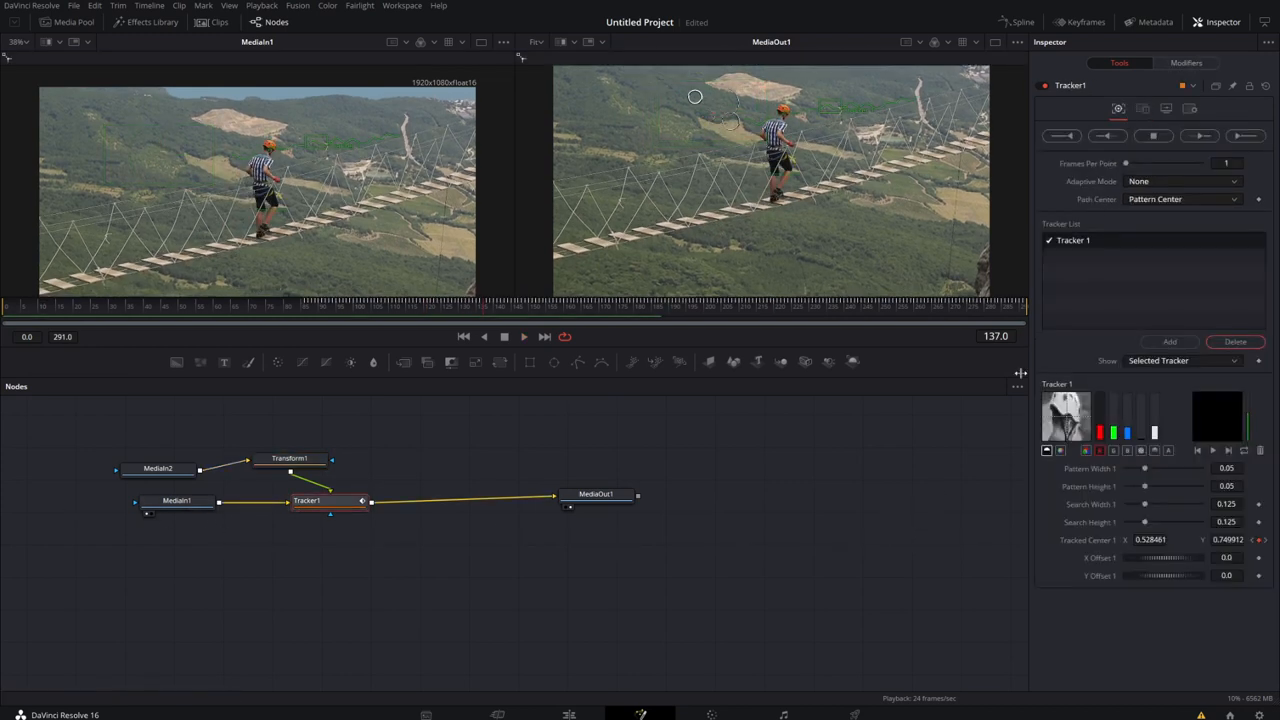
pyautogui.click(1200, 135)
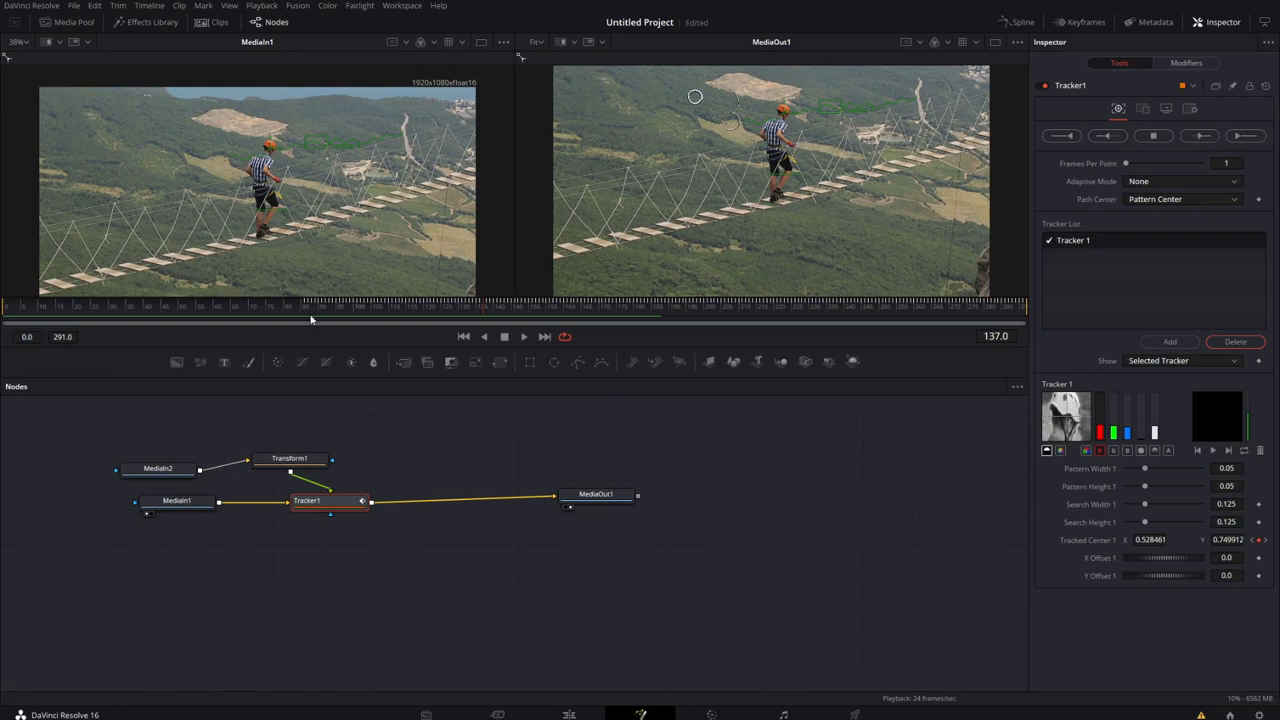
pyautogui.moveTo(306, 318)
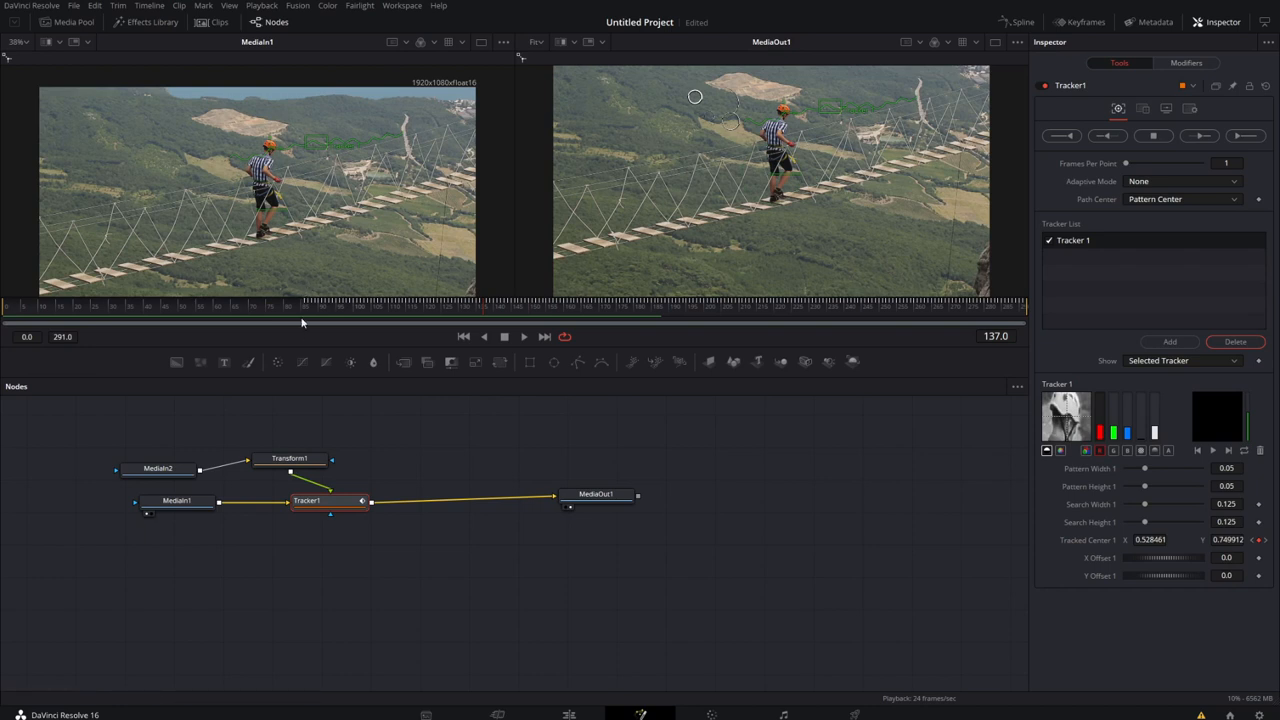
# Step: Return to the first frame, select MediaOut1 and play the composite
pyautogui.click(1107, 136)
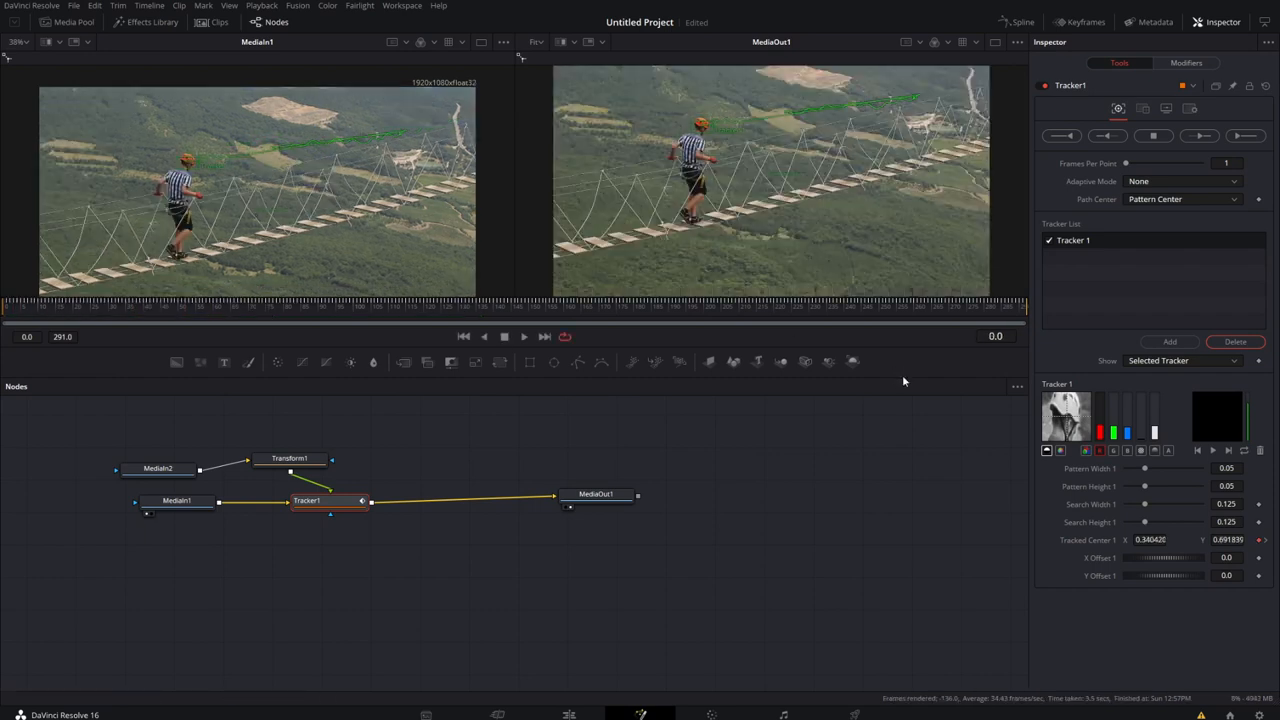
pyautogui.click(307, 500)
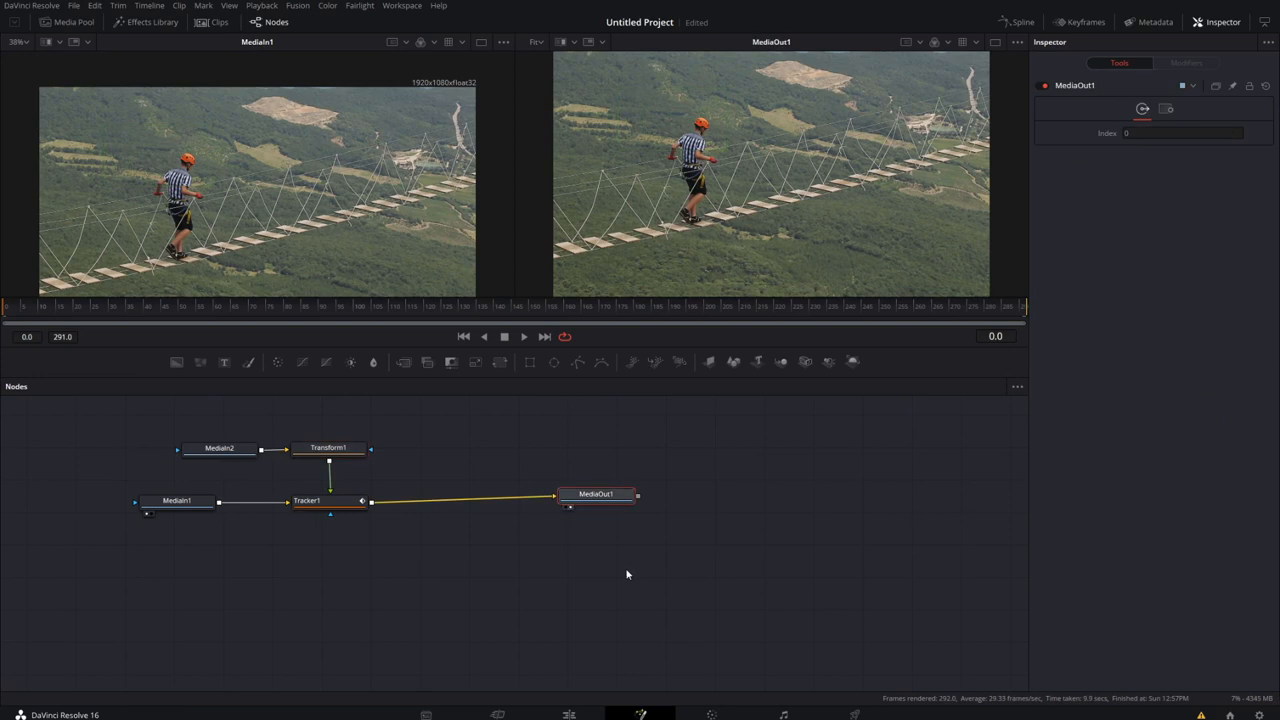
pyautogui.click(524, 336)
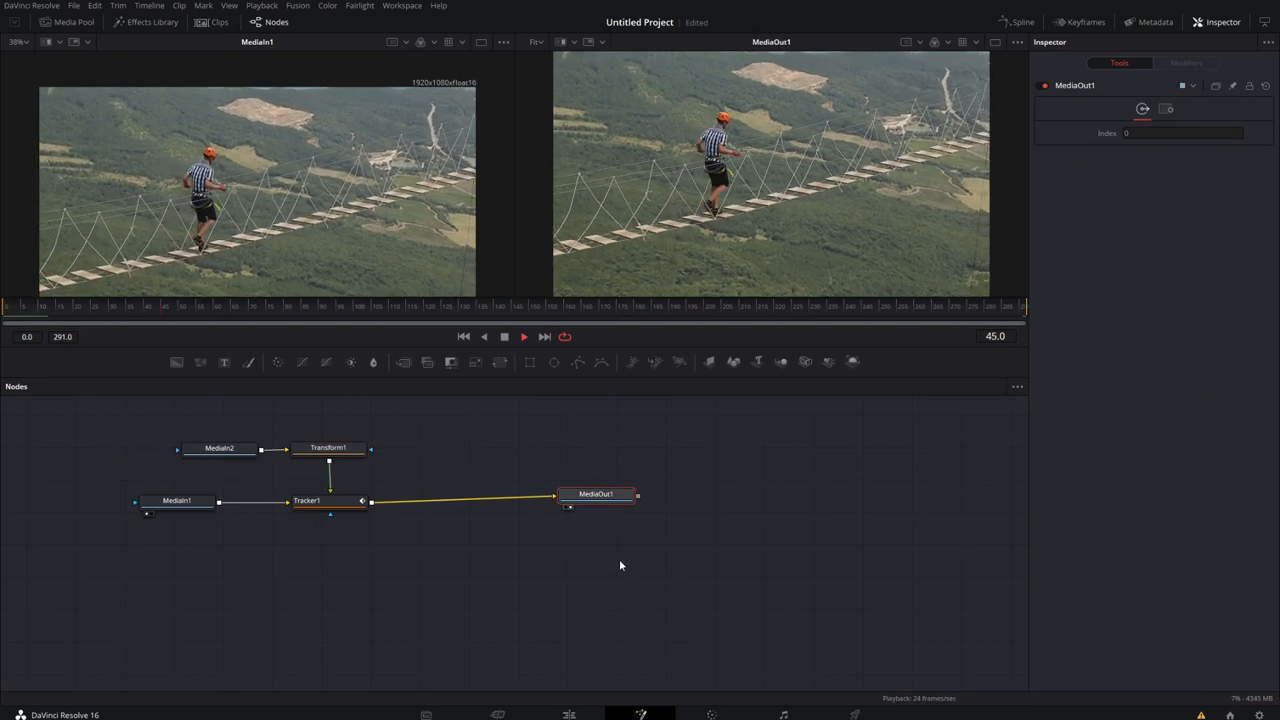
pyautogui.click(524, 336)
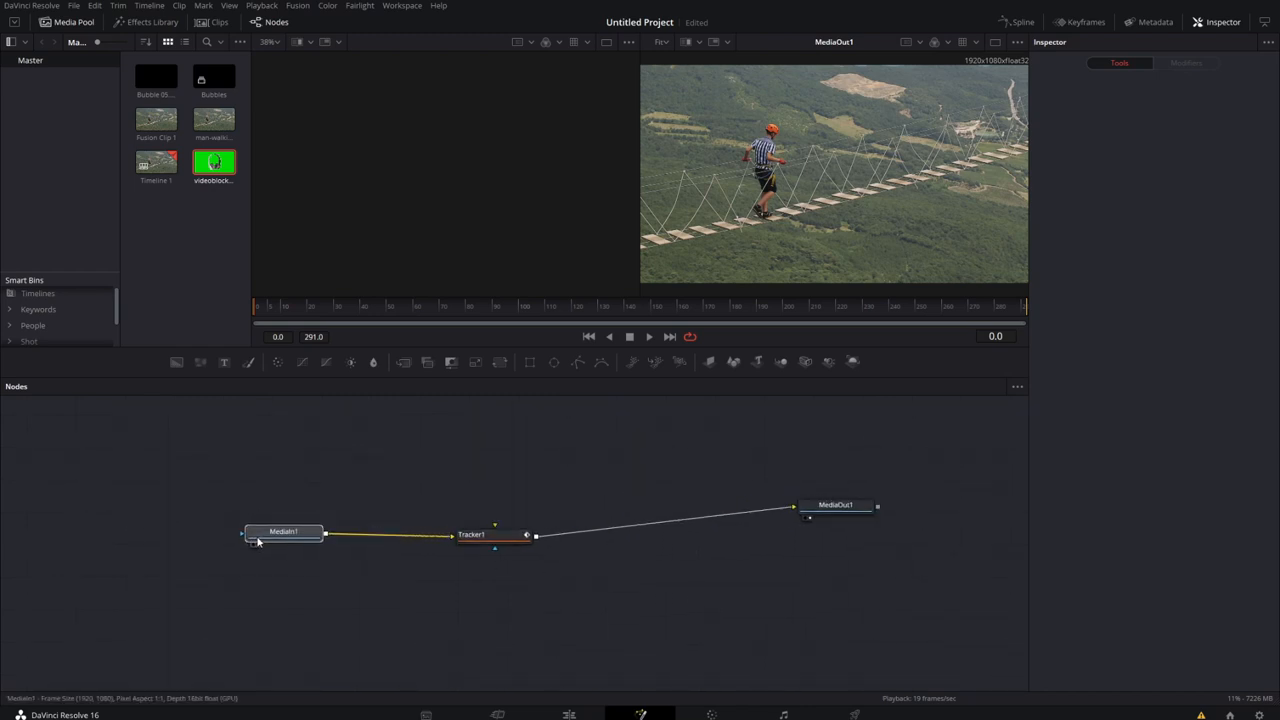
# Step: Add the green-screen headphones clip as a node feeding Tracker1's foreground input
pyautogui.click(471, 534)
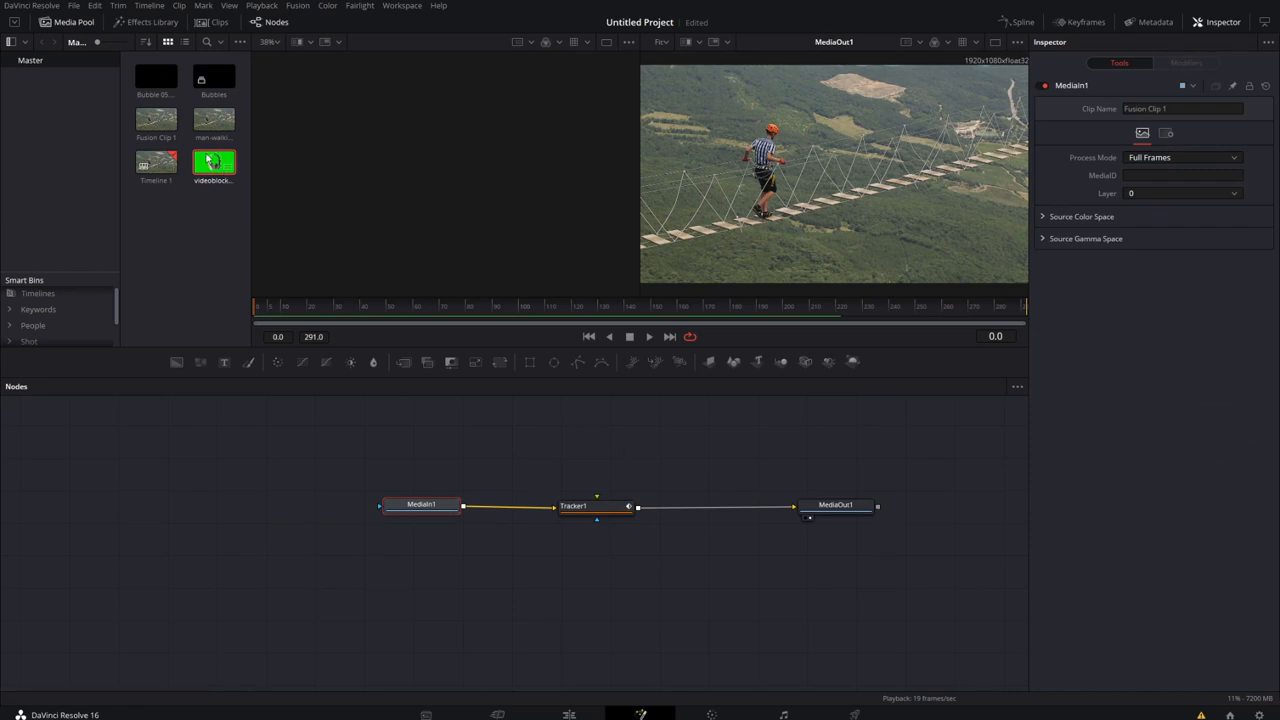
pyautogui.click(573, 505)
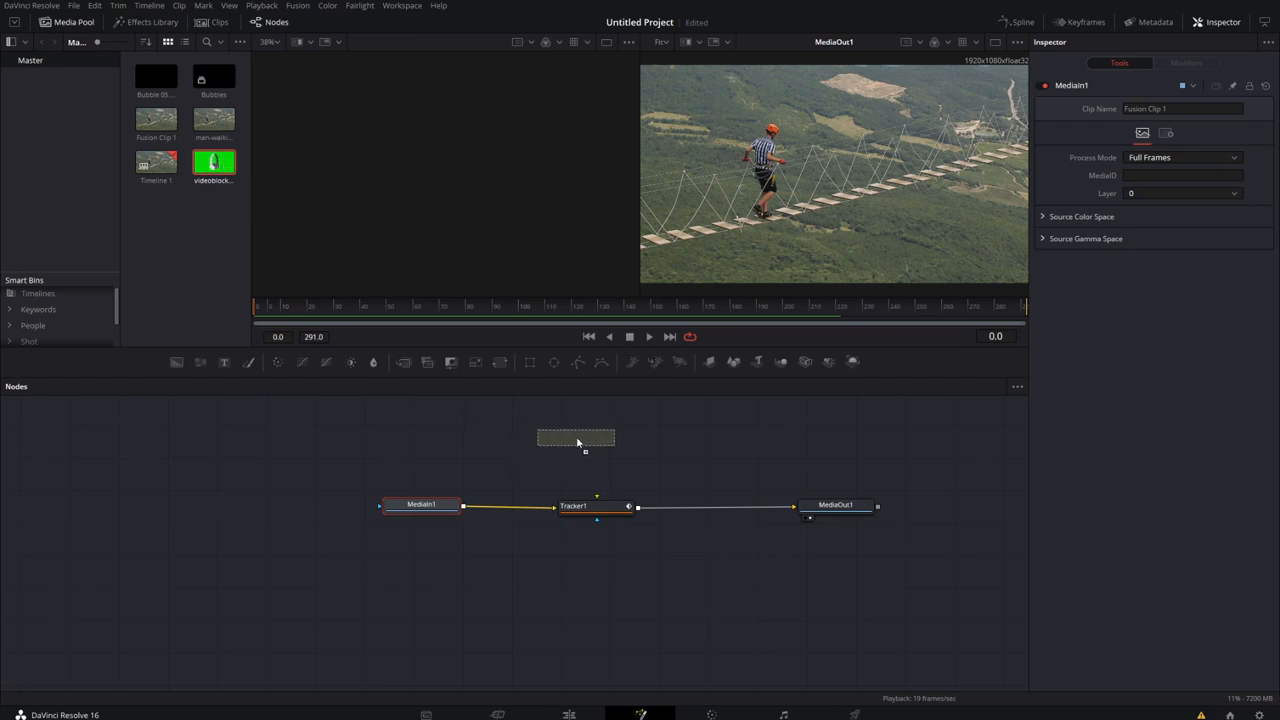
pyautogui.click(573, 505)
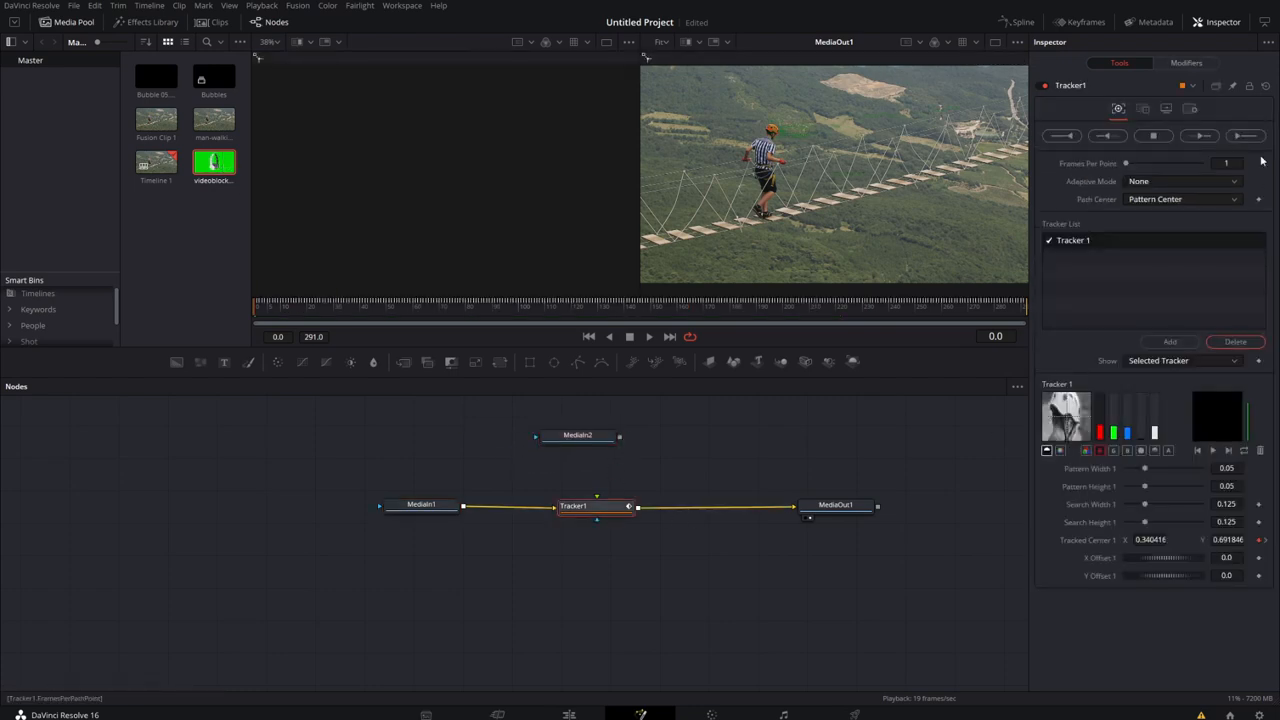
pyautogui.moveTo(619, 440); pyautogui.dragTo(597, 505)
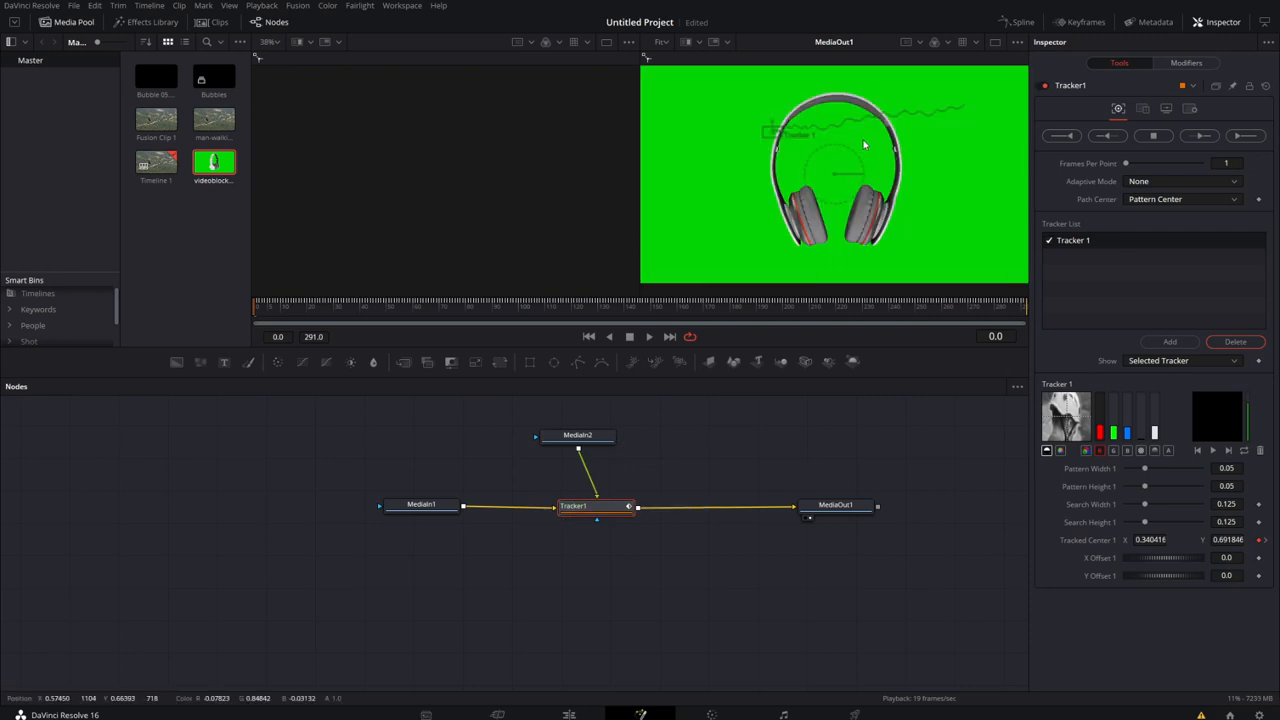
pyautogui.moveTo(578, 434); pyautogui.dragTo(539, 424)
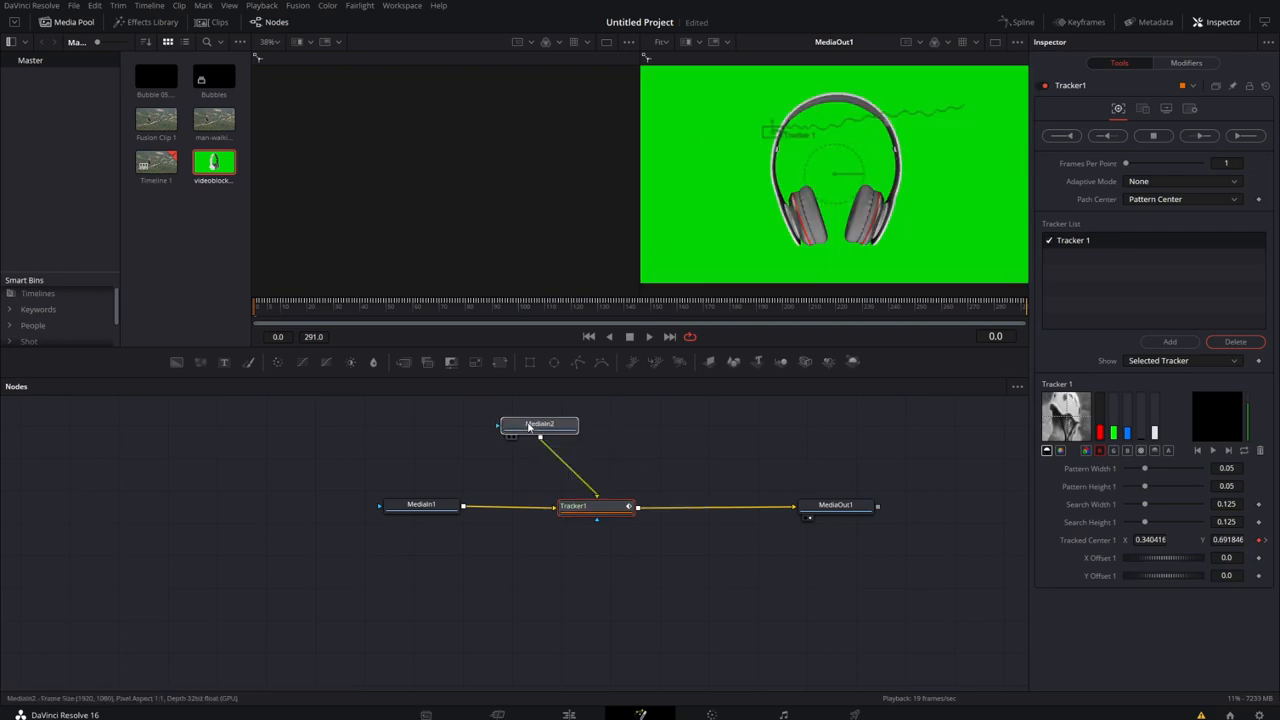
pyautogui.click(539, 424)
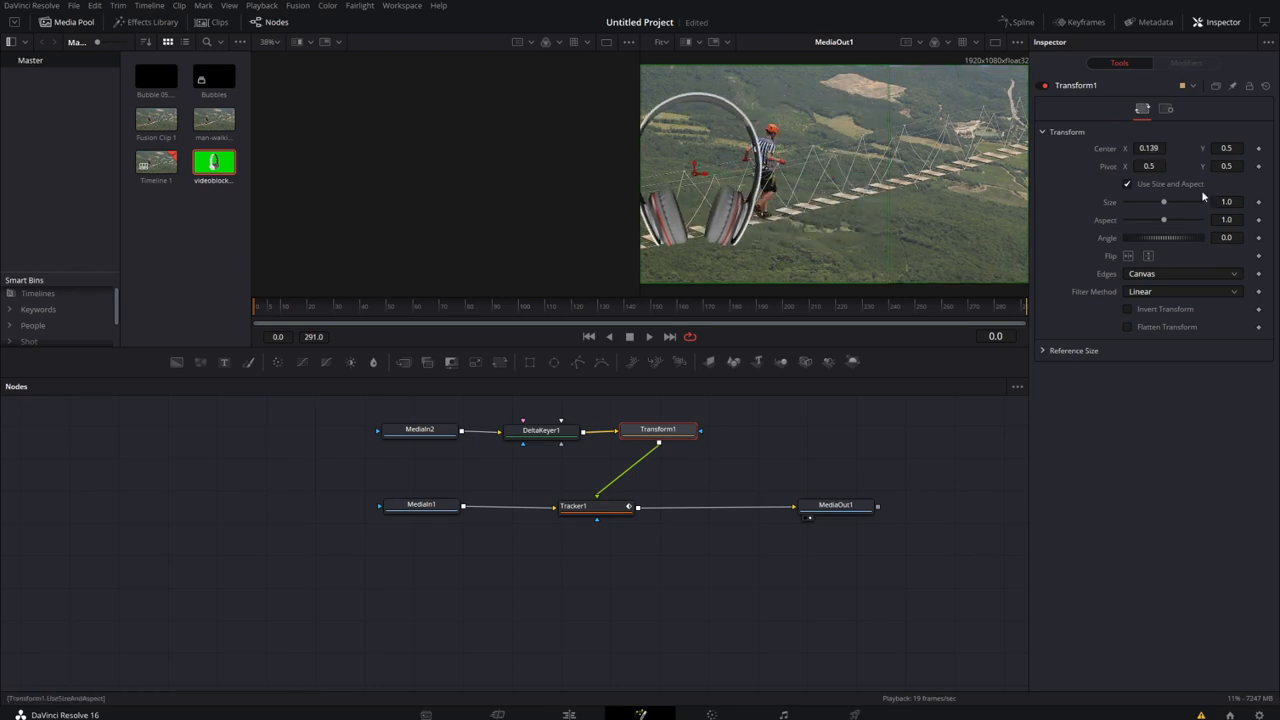
# Step: Move the headphones' Center to about 0.186, 0.684, set Size 0.23, and play
pyautogui.moveTo(1163, 202); pyautogui.dragTo(1137, 202)
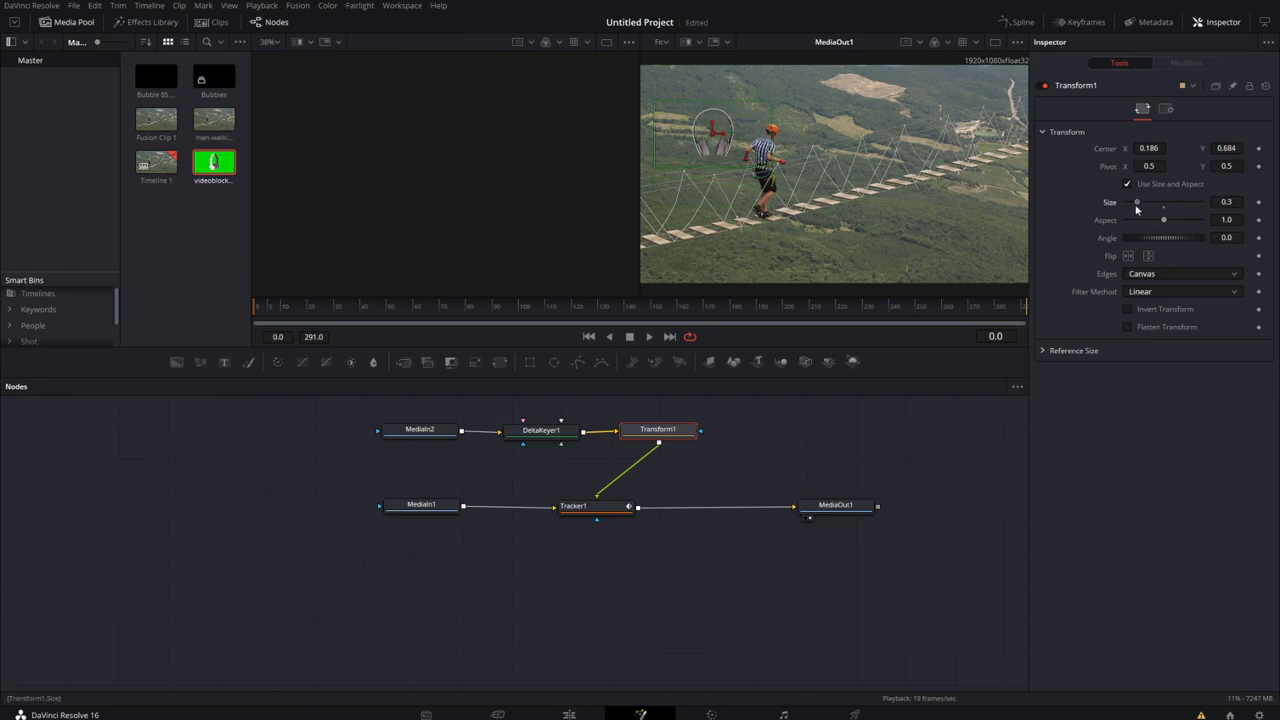
pyautogui.moveTo(1137, 202); pyautogui.dragTo(1134, 202)
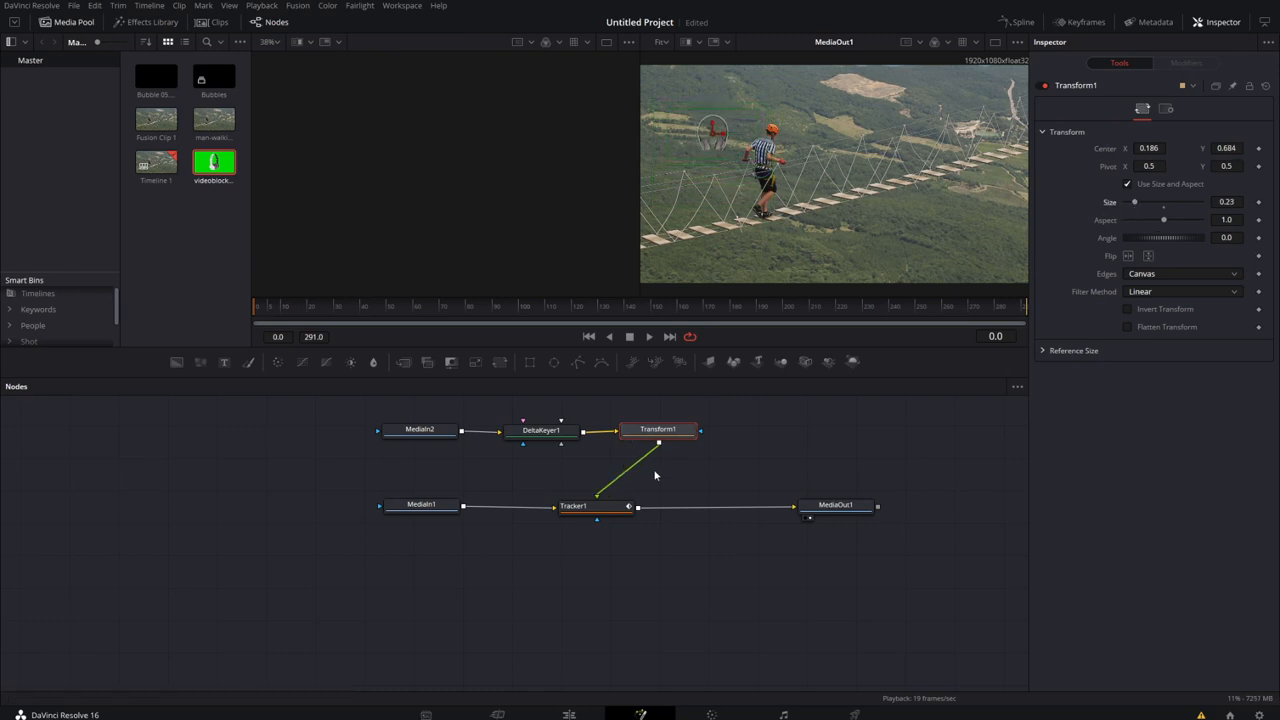
pyautogui.click(648, 336)
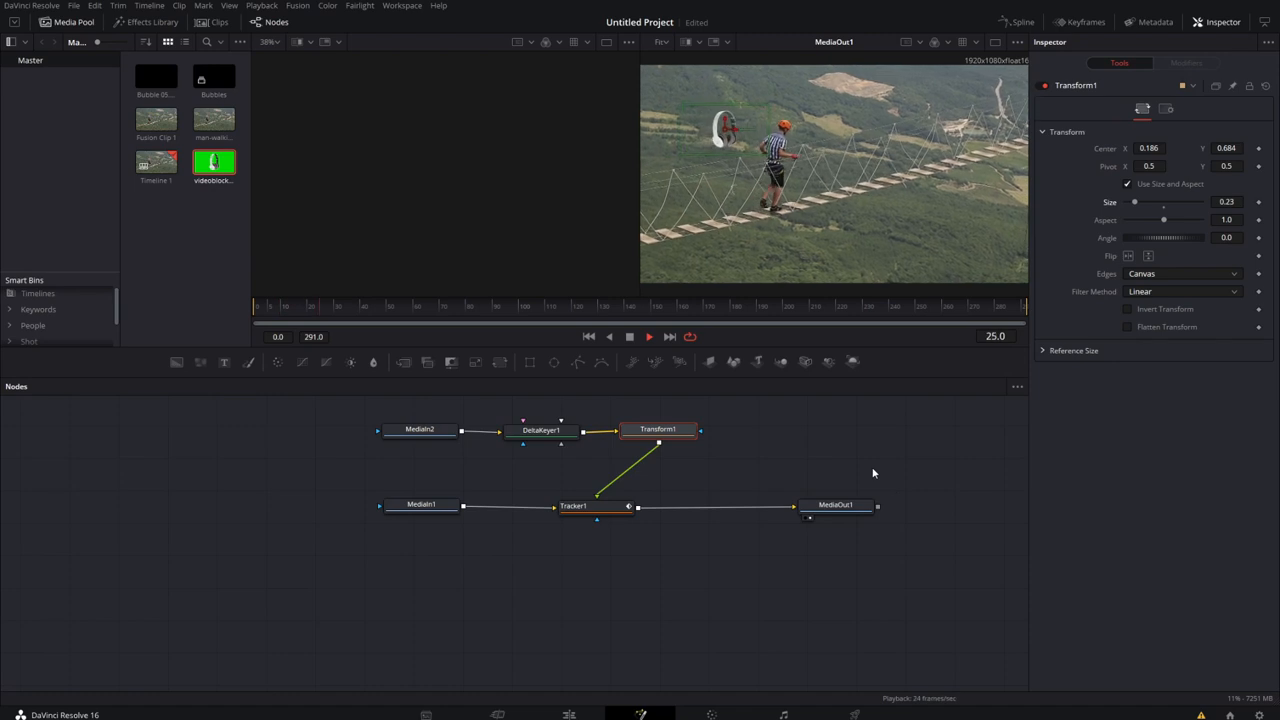